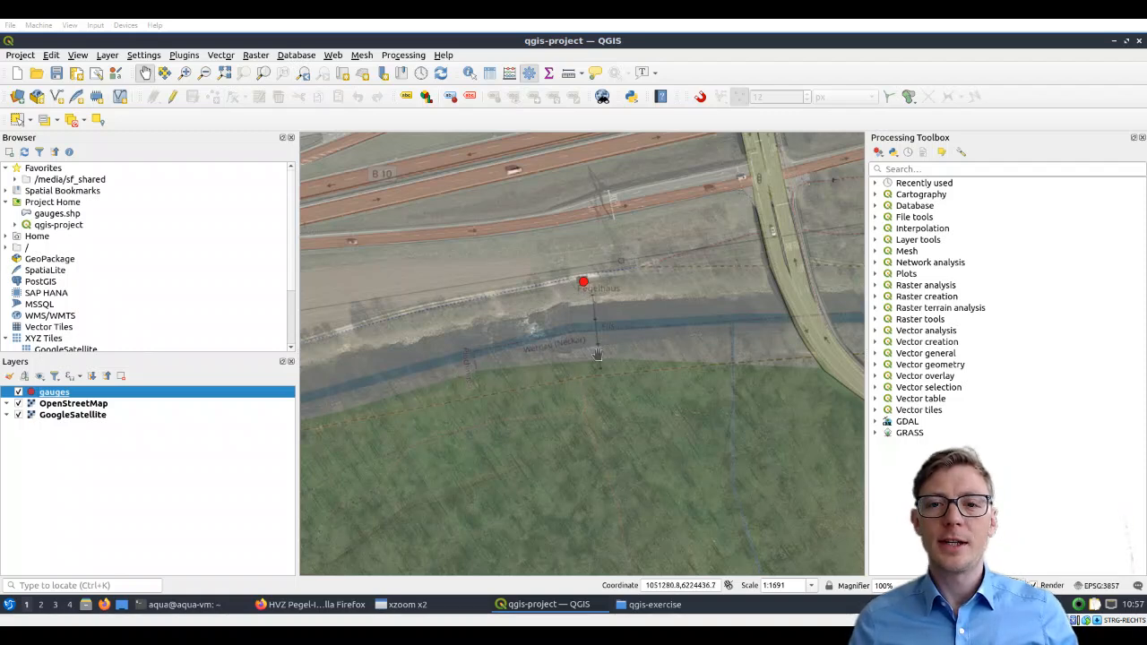
mouse_move(639, 328)
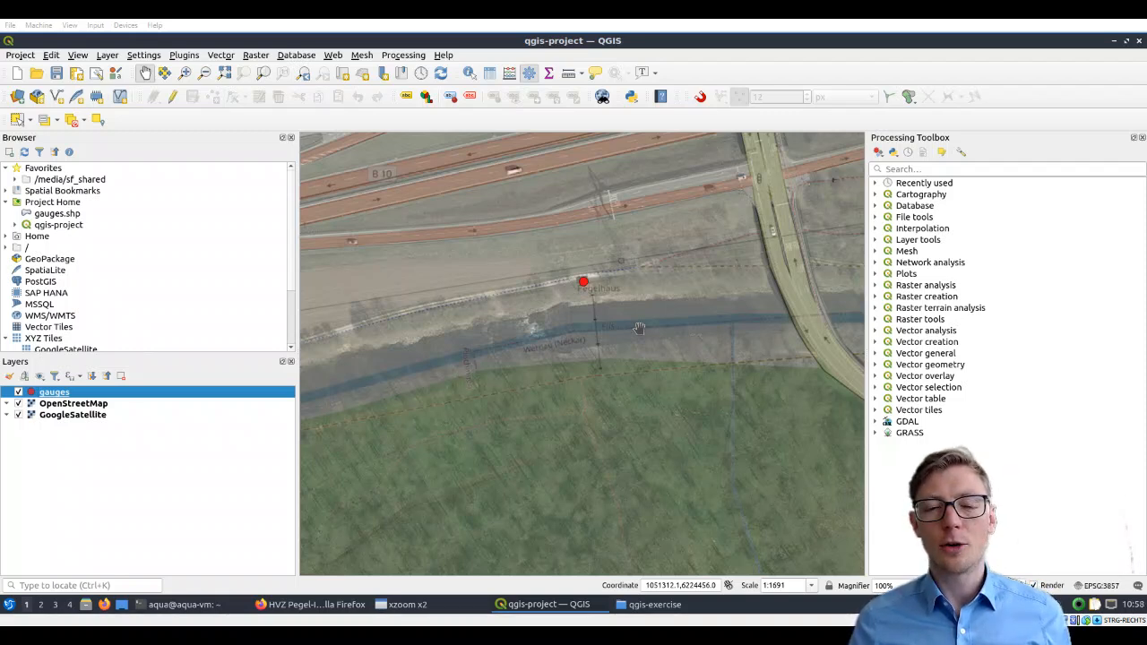
mouse_move(585, 322)
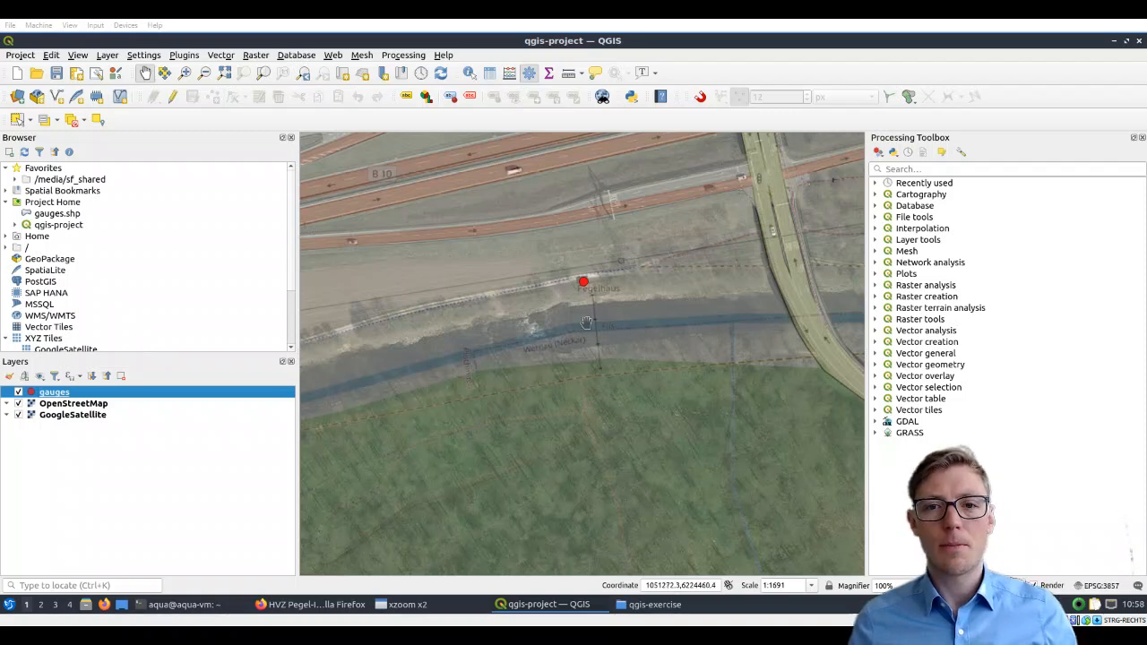
mouse_move(623, 152)
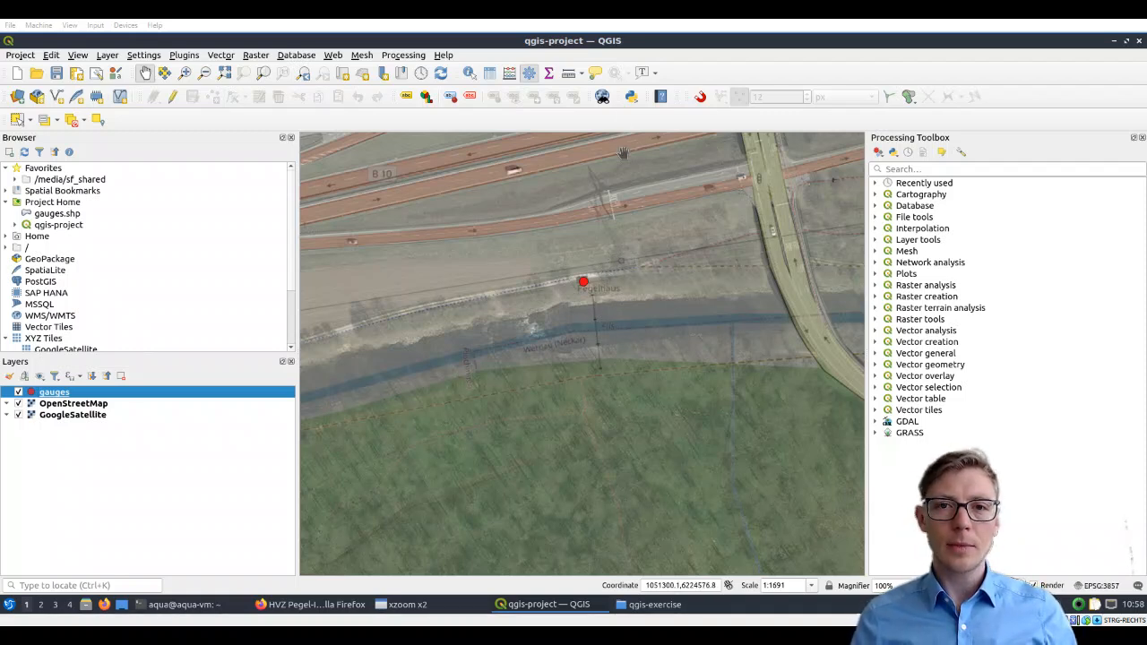
mouse_move(587, 47)
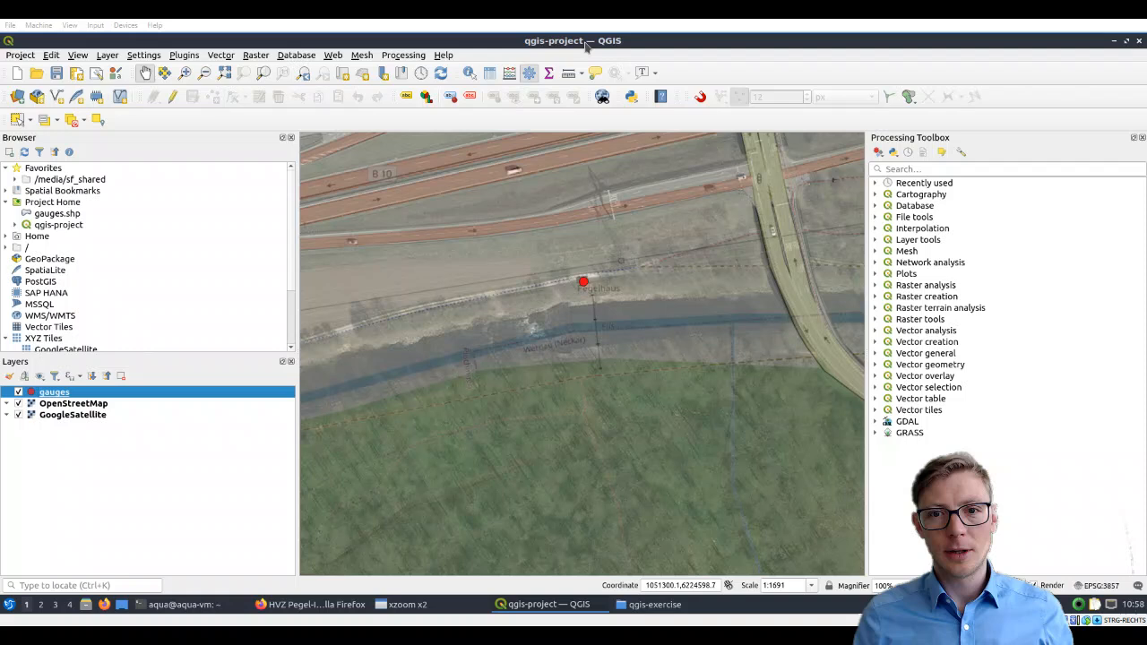
mouse_move(590, 305)
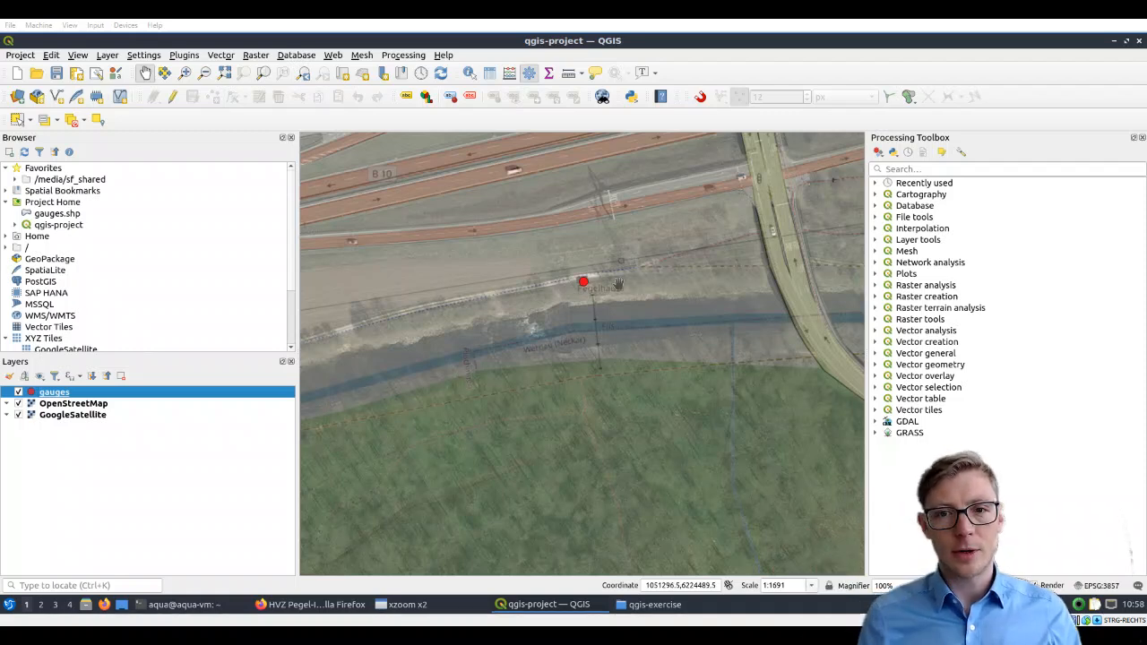
mouse_move(634, 274)
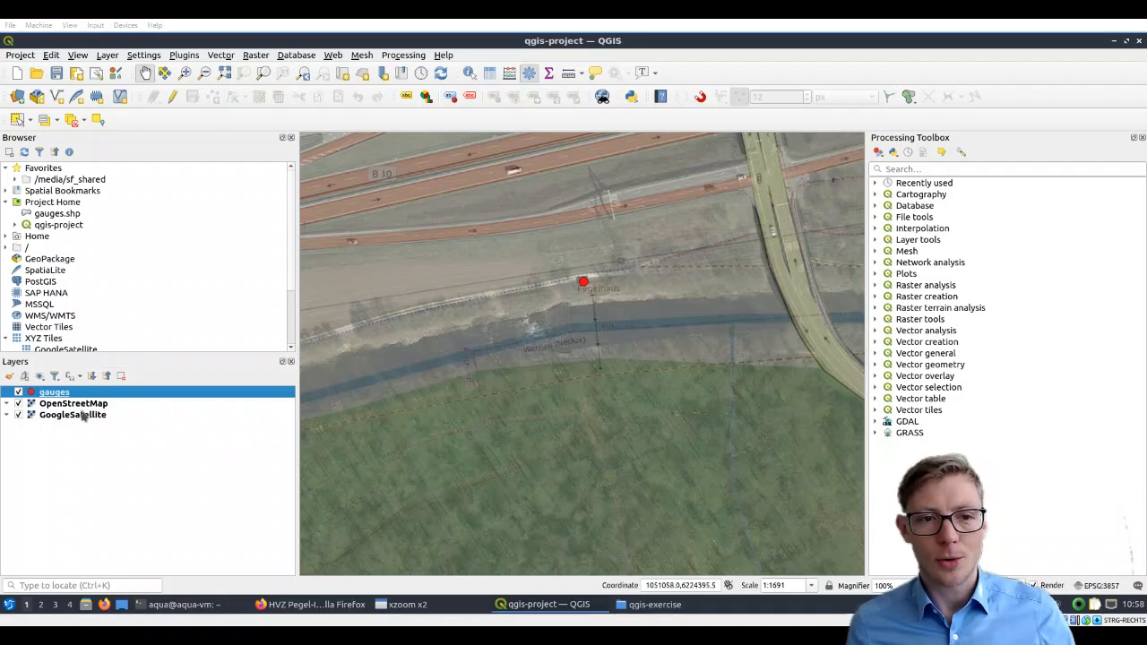
Select the OpenStreetMap and GoogleSatellite layers, then open the site's Geospatial data page in Firefox
left_click(73, 404)
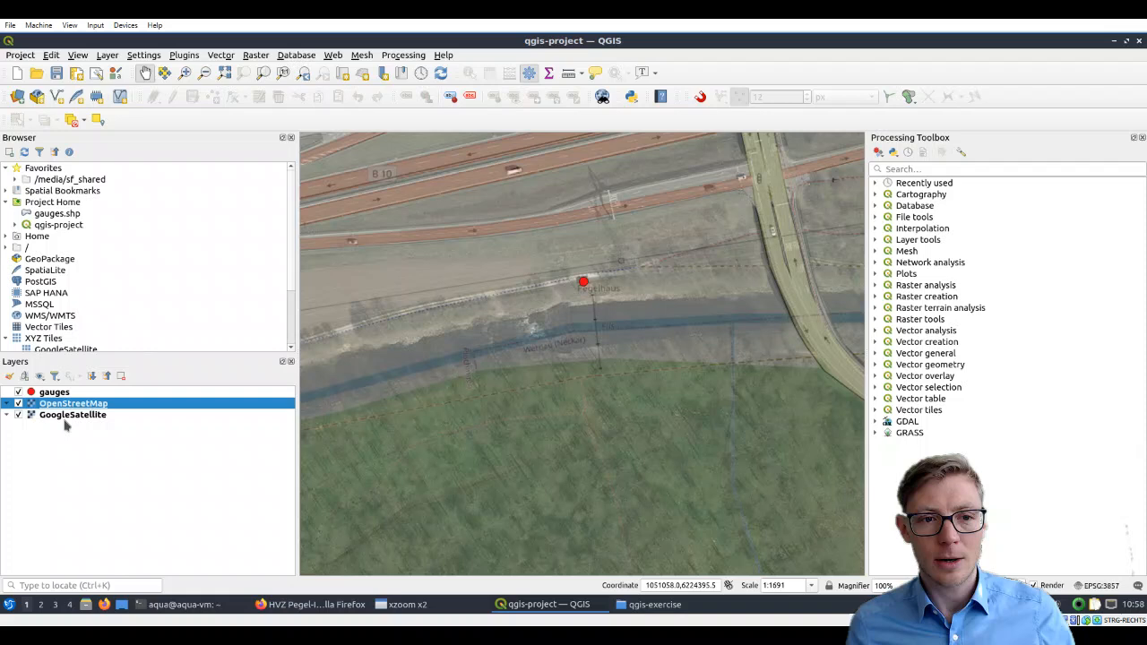
left_click(73, 414)
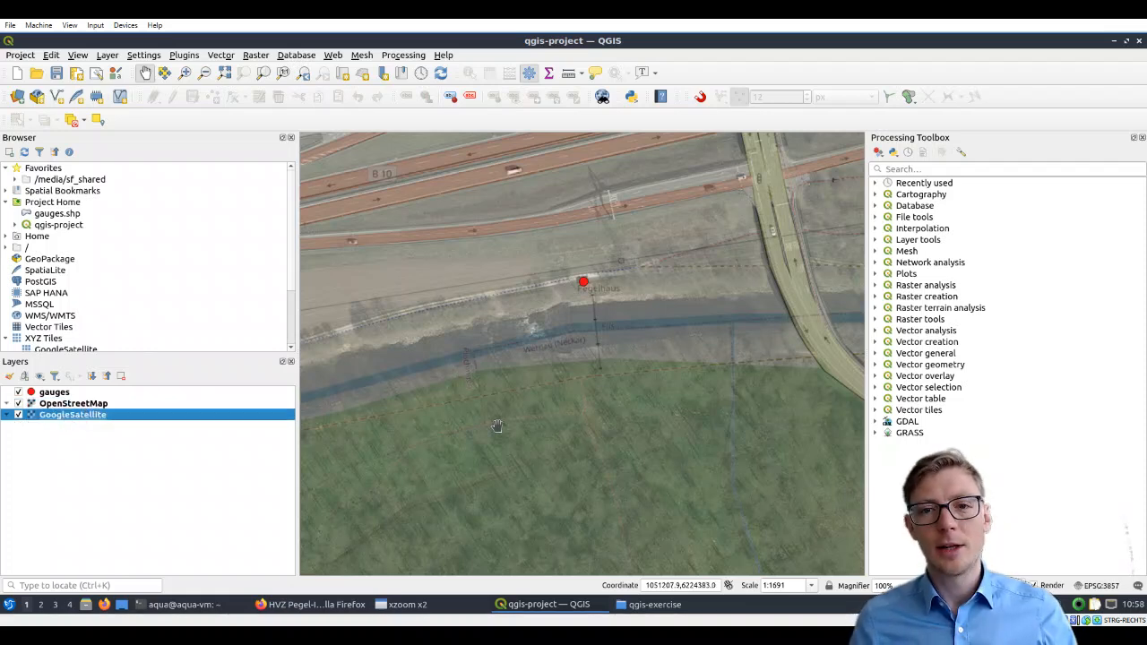
mouse_move(560, 335)
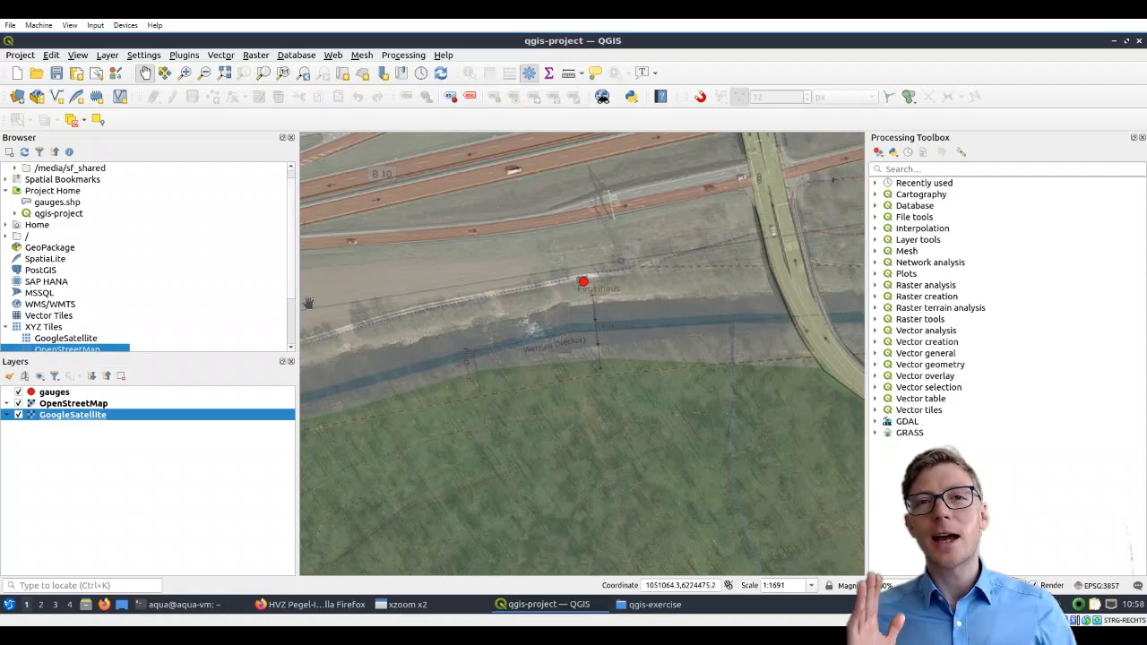
mouse_move(606, 349)
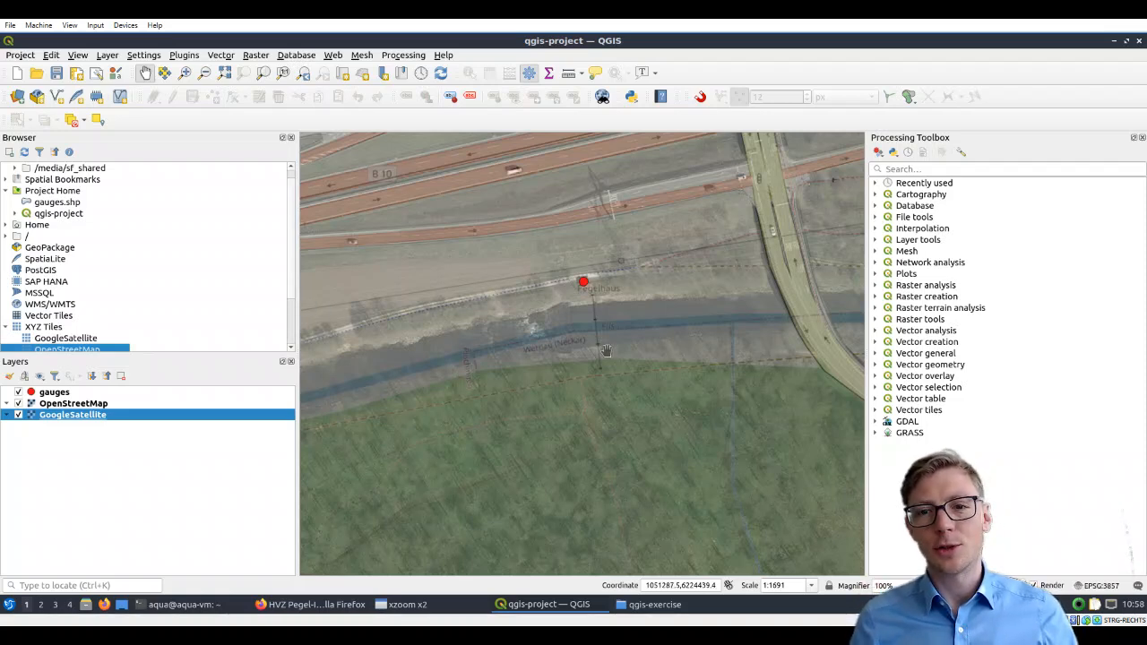
mouse_move(610, 298)
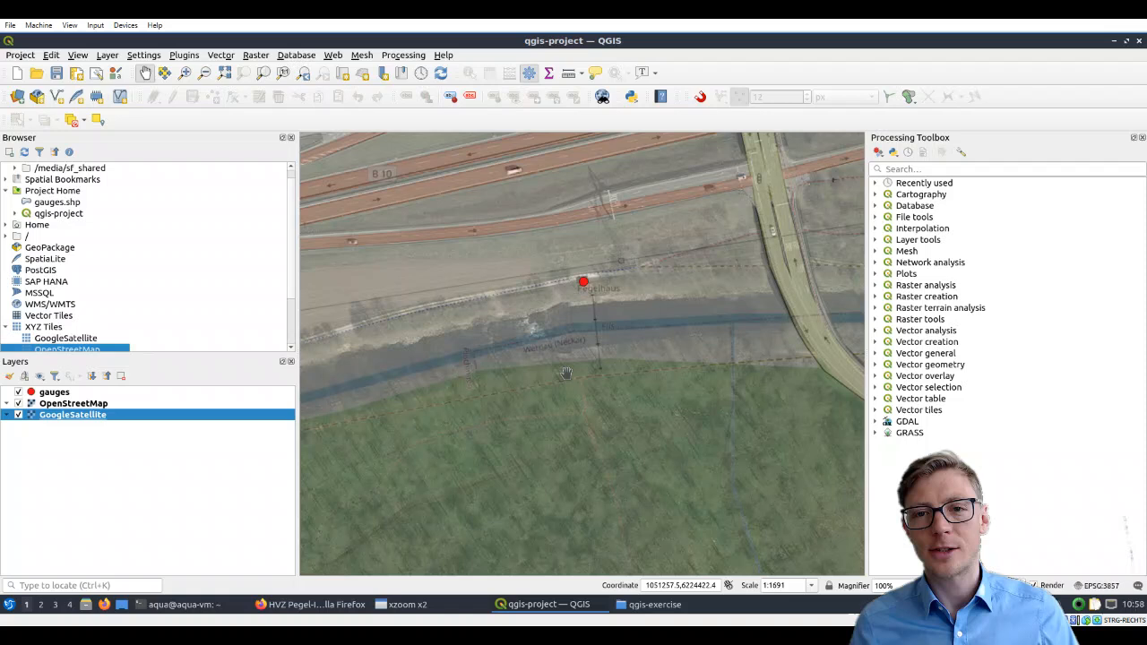
mouse_move(112, 372)
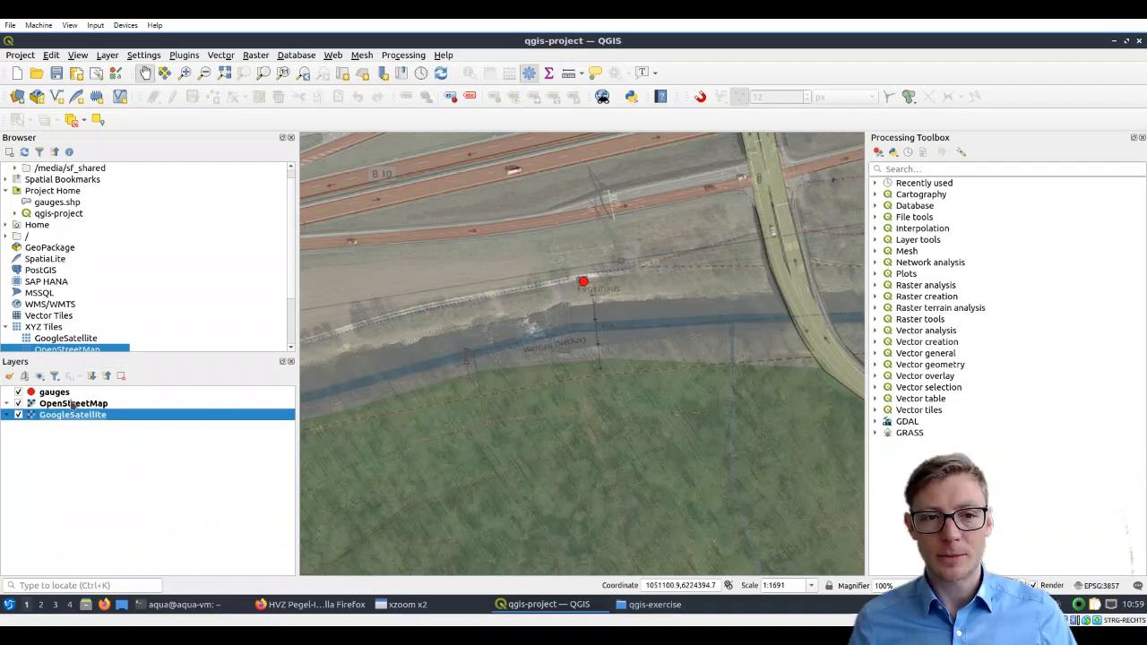
mouse_move(140, 502)
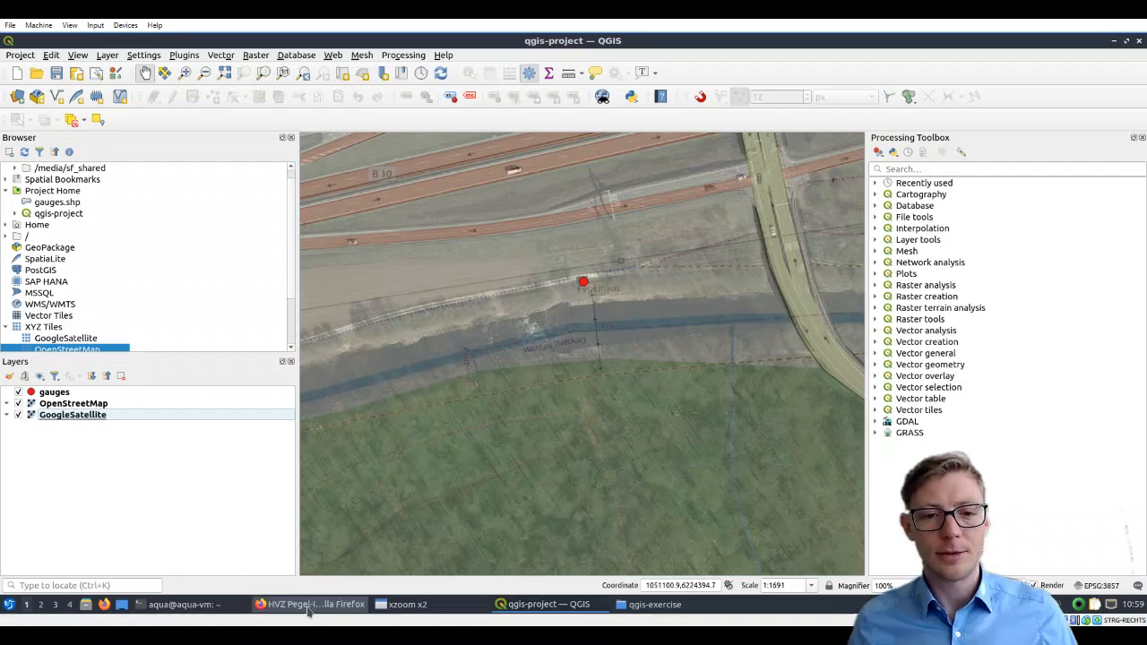
left_click(309, 604)
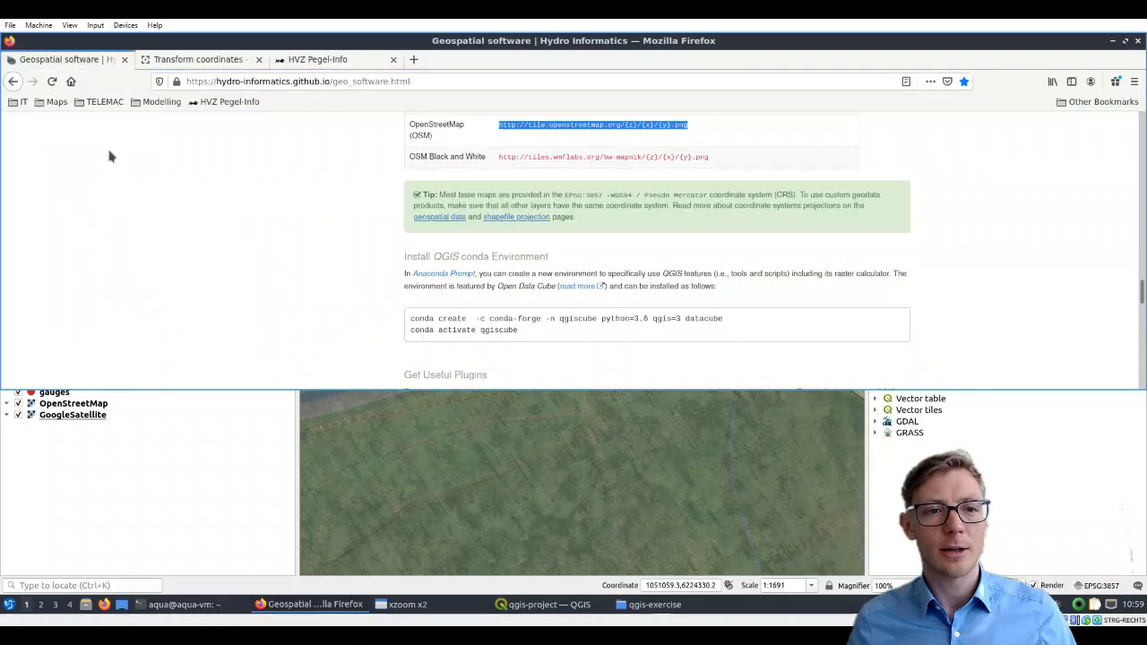
scroll("up", 3)
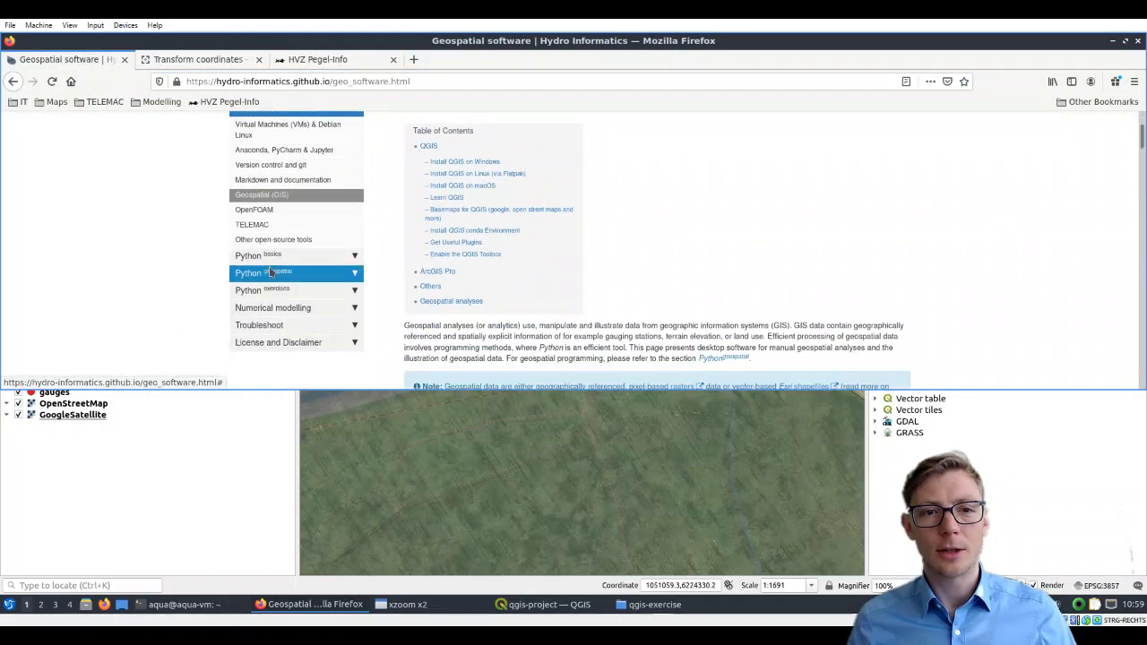
left_click(262, 272)
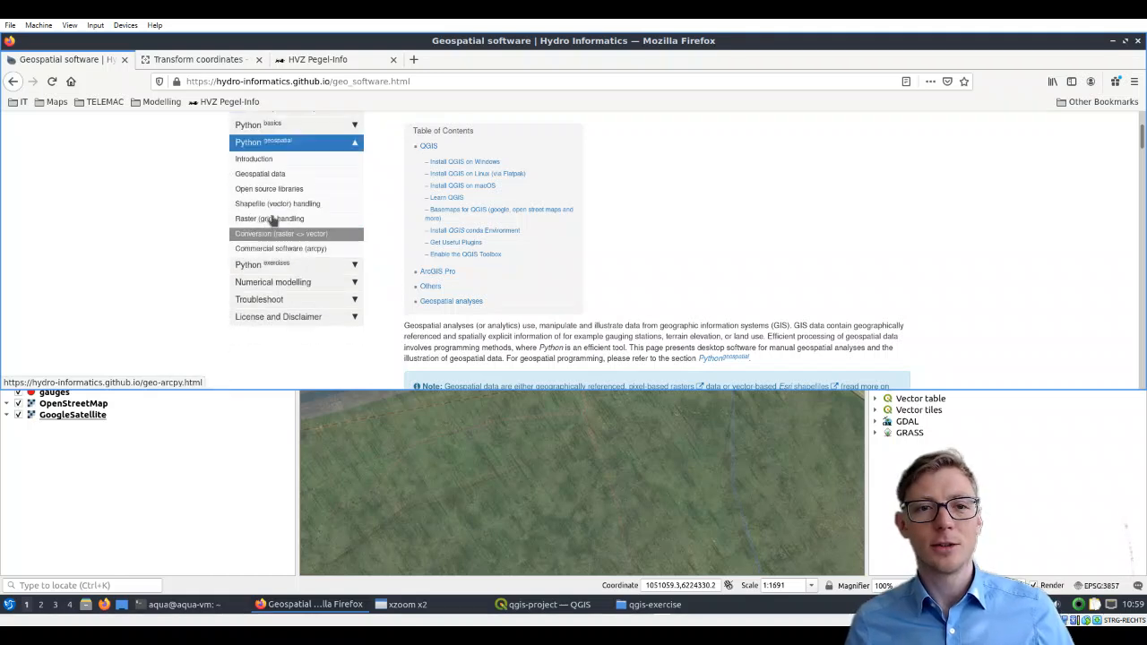
left_click(262, 265)
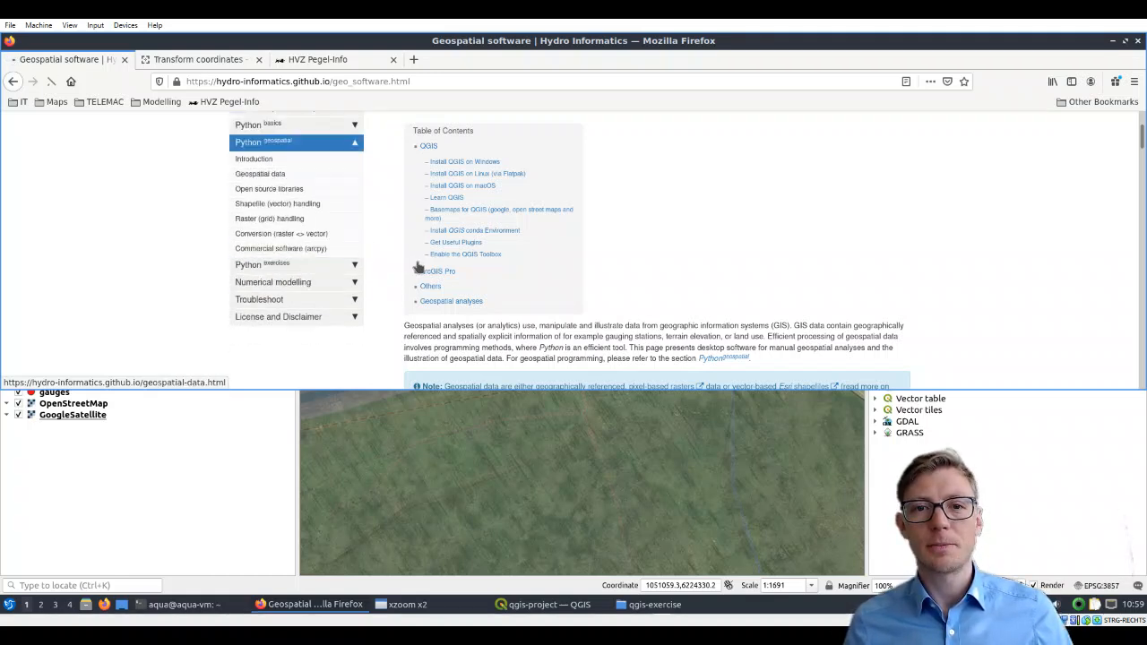
Scroll through the Geospatial data page in Firefox
left_click(260, 173)
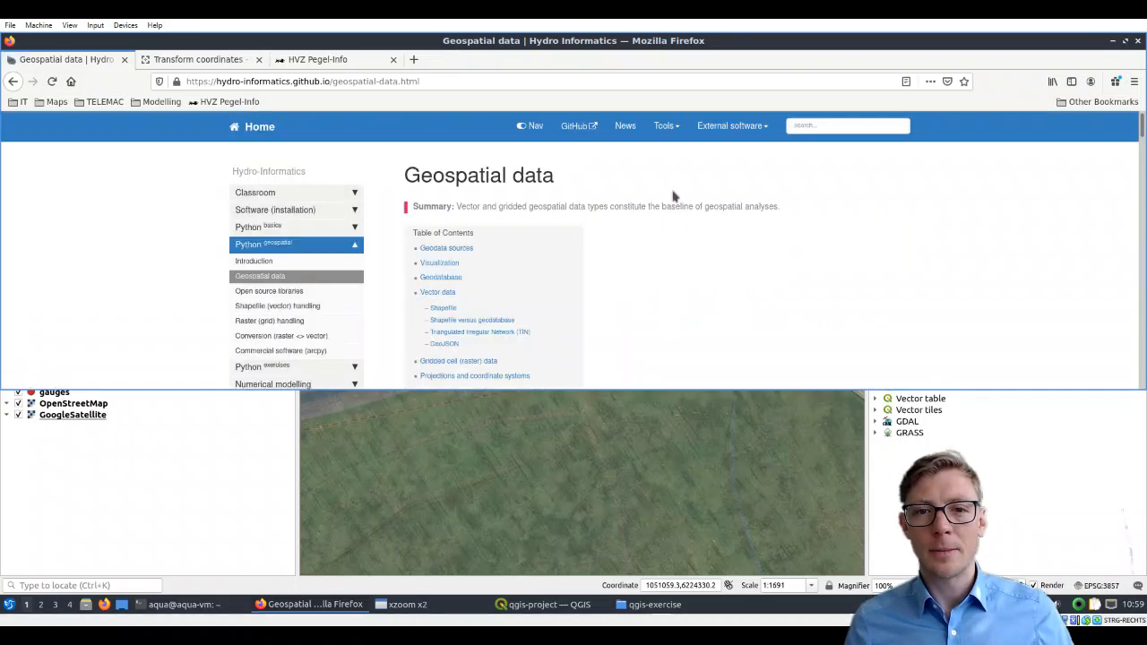
scroll("down", 3)
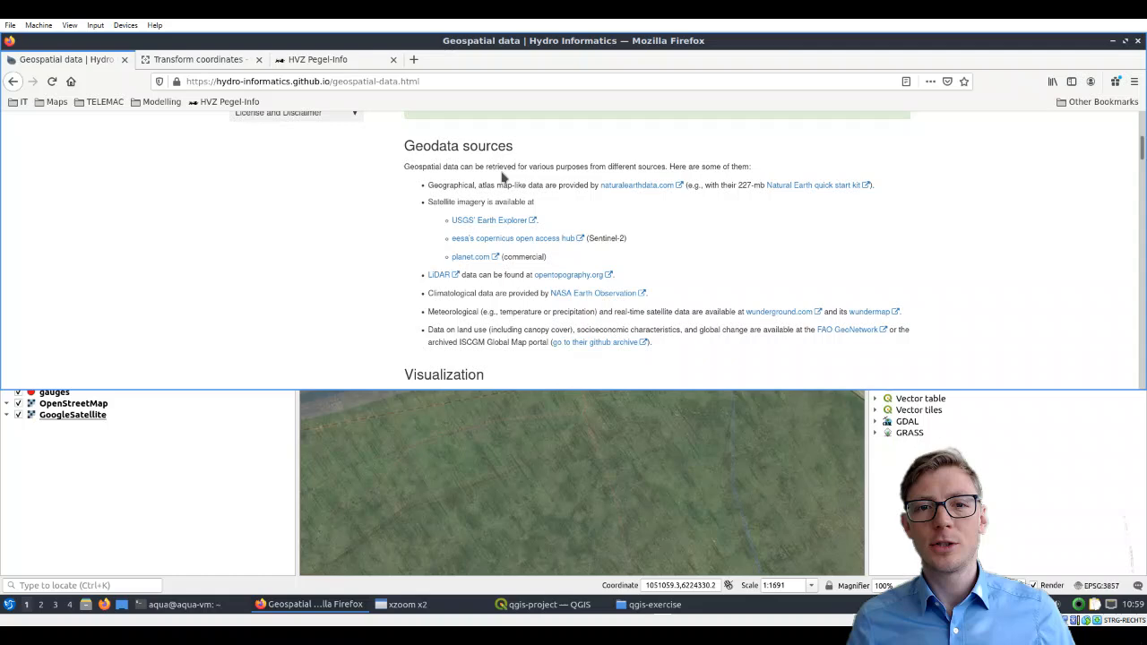
scroll("down", 3)
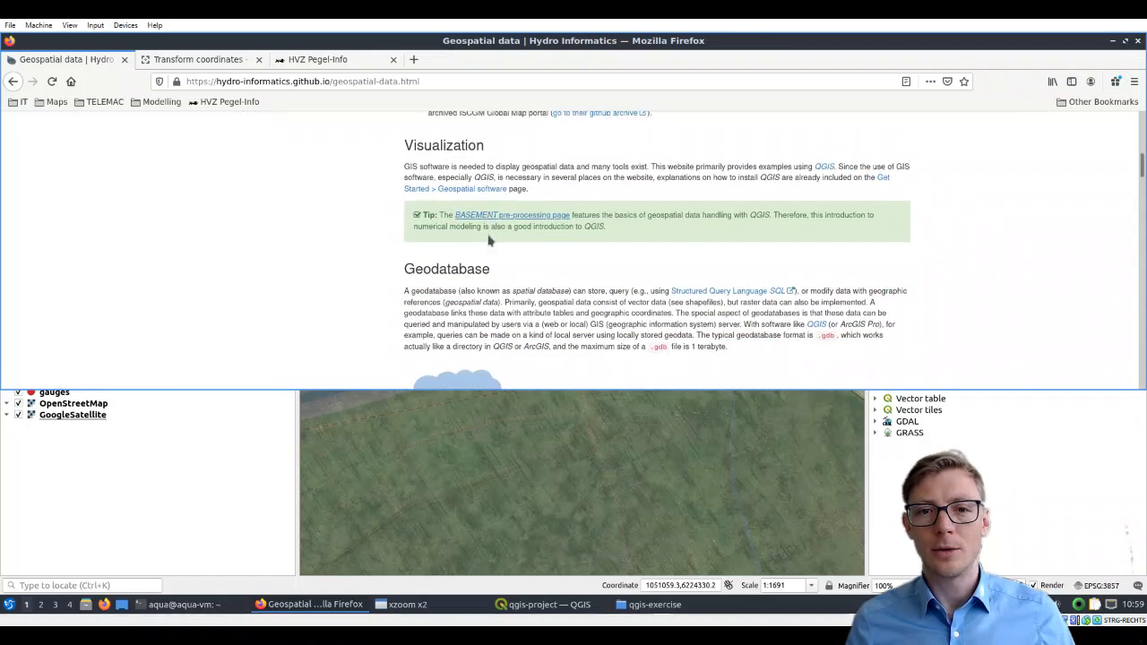
scroll("down", 3)
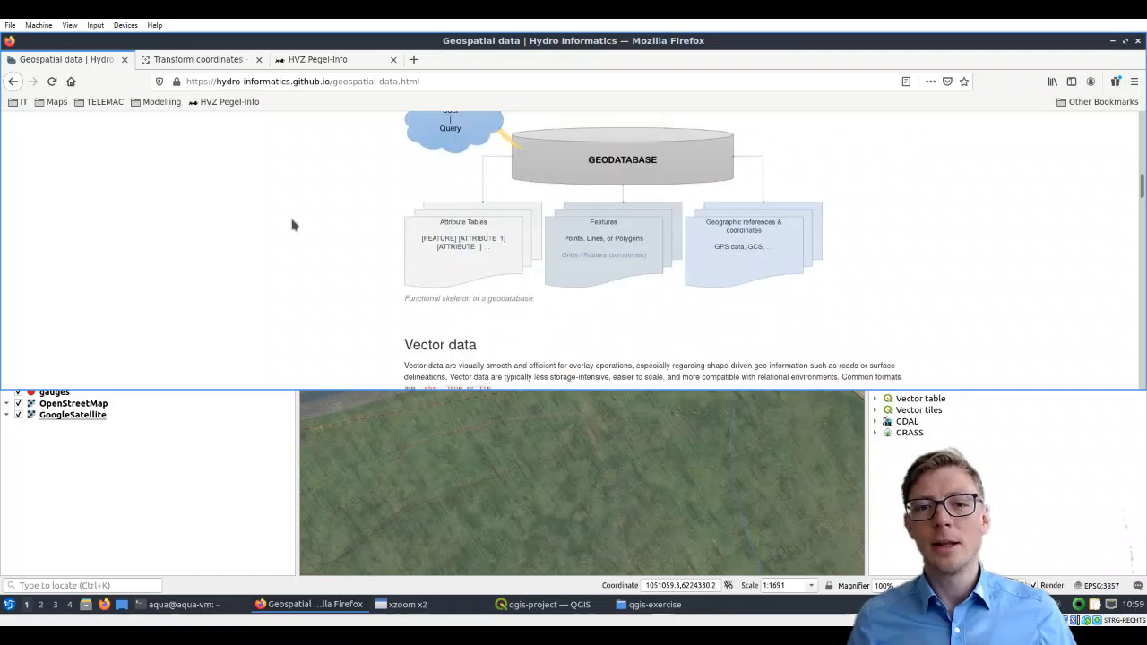
mouse_move(896, 206)
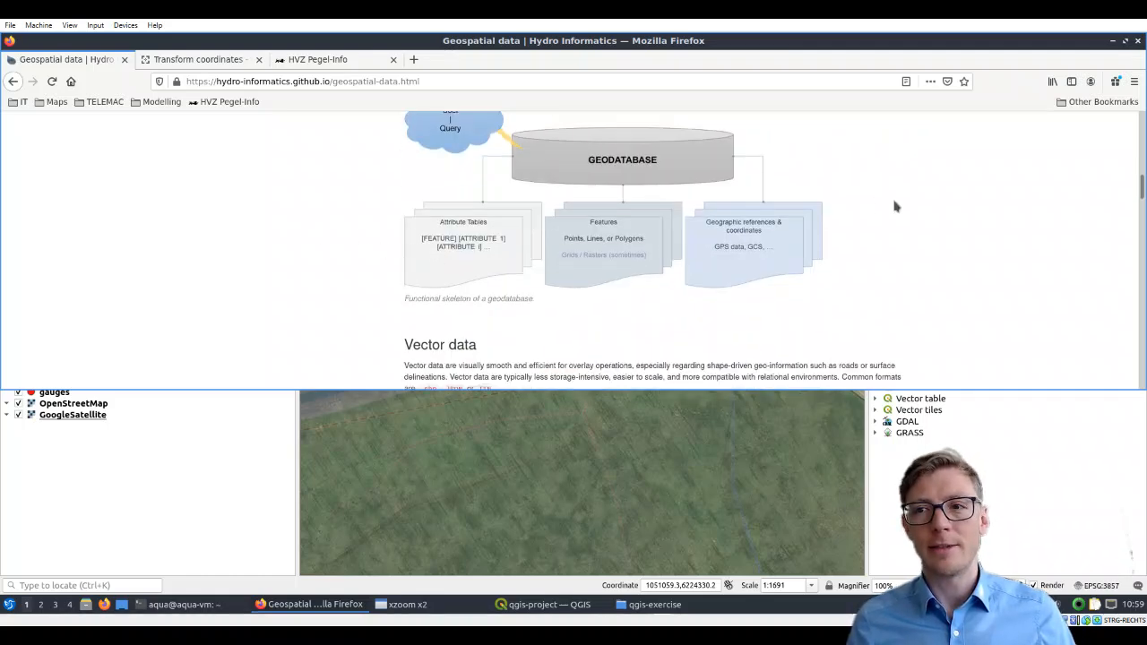
scroll("down", 3)
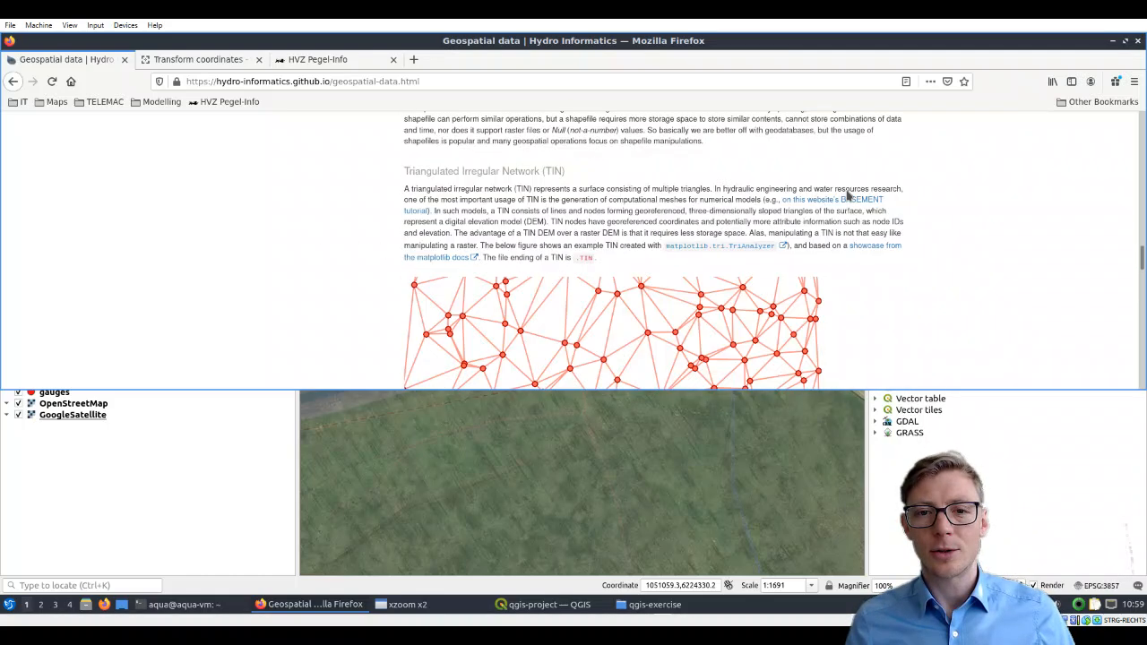
scroll("up", 3)
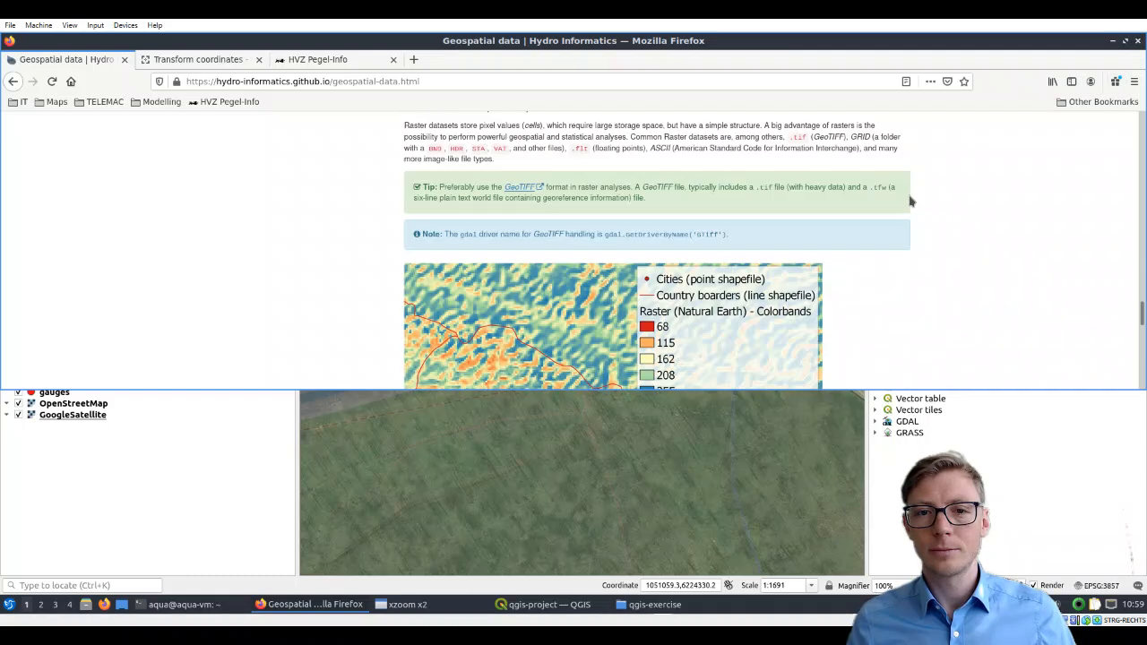
scroll("down", 3)
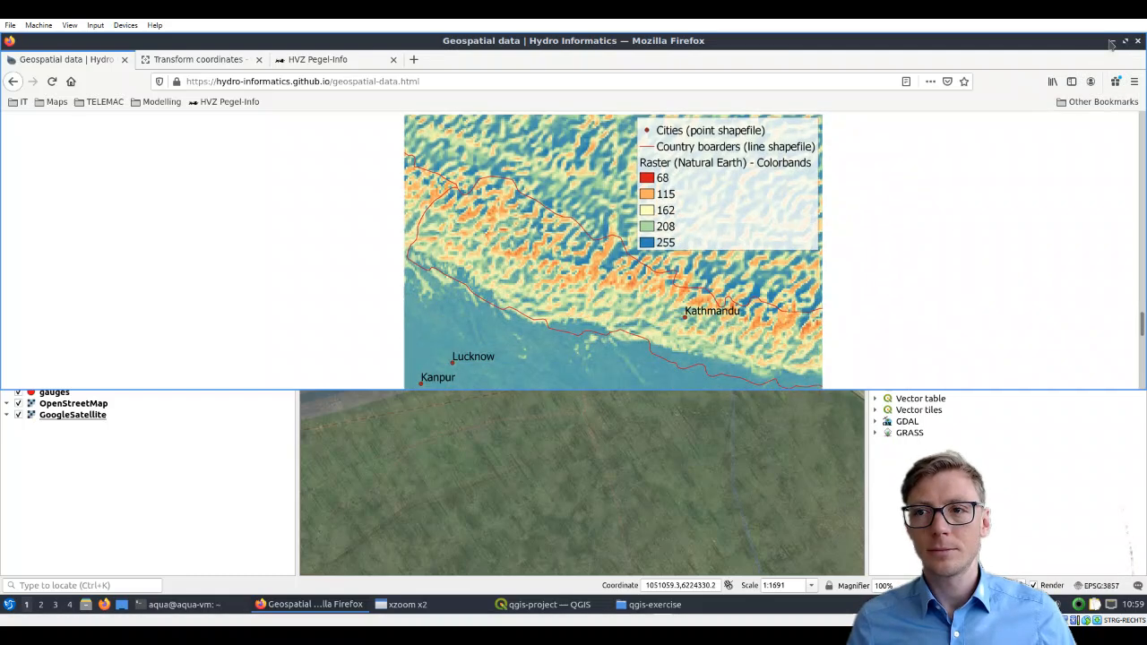
Minimize Firefox and start a new shapefile layer from Layer > Create Layer in QGIS
left_click(547, 604)
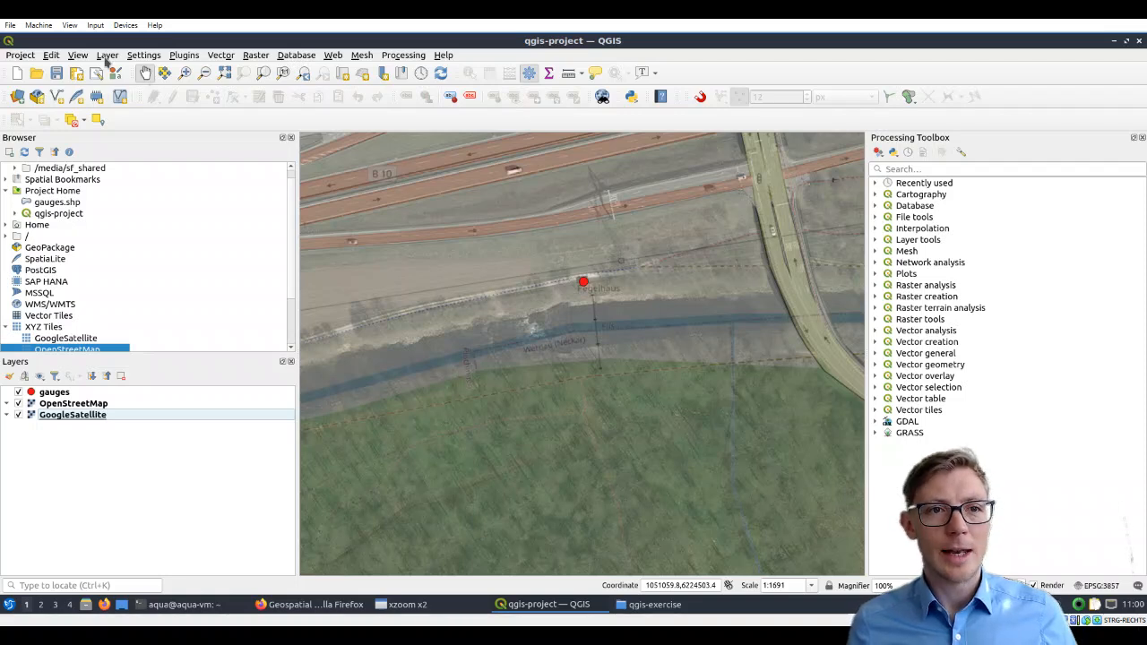
left_click(107, 55)
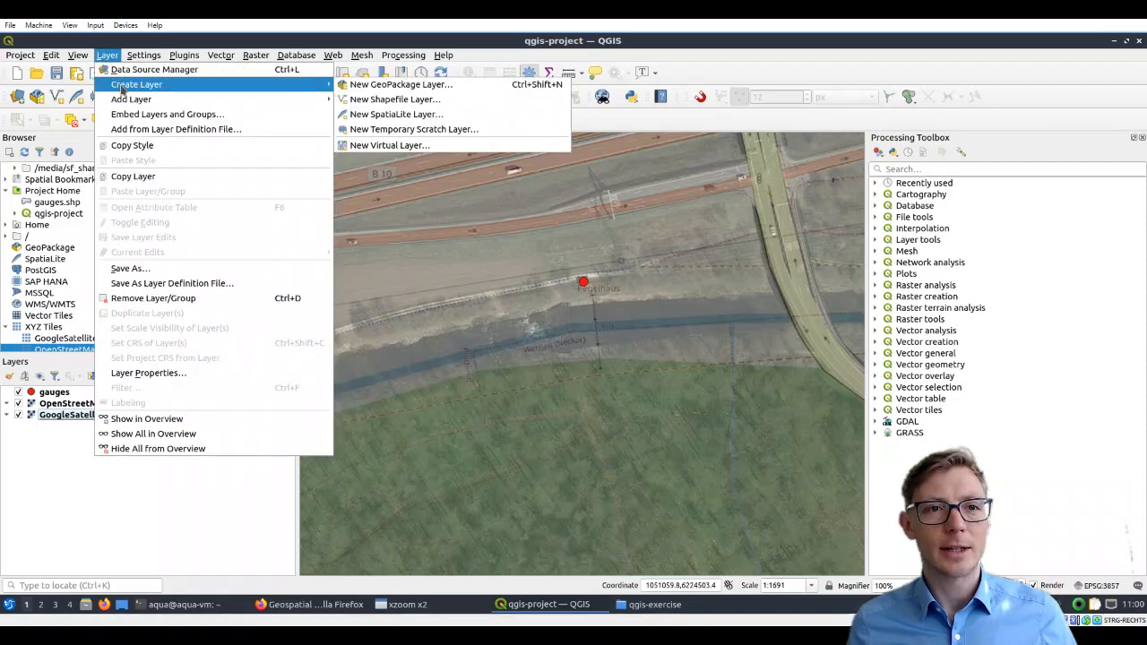
left_click(395, 99)
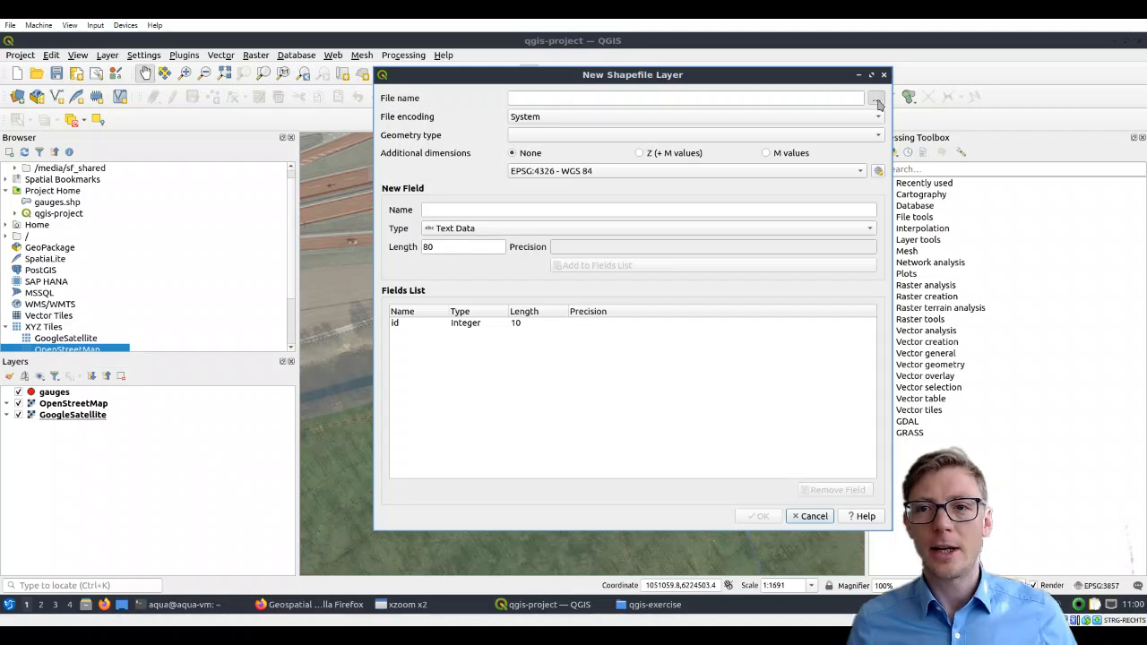
Set the new shapefile's path to centerline.shp inside the qgis-exercise folder
left_click(876, 98)
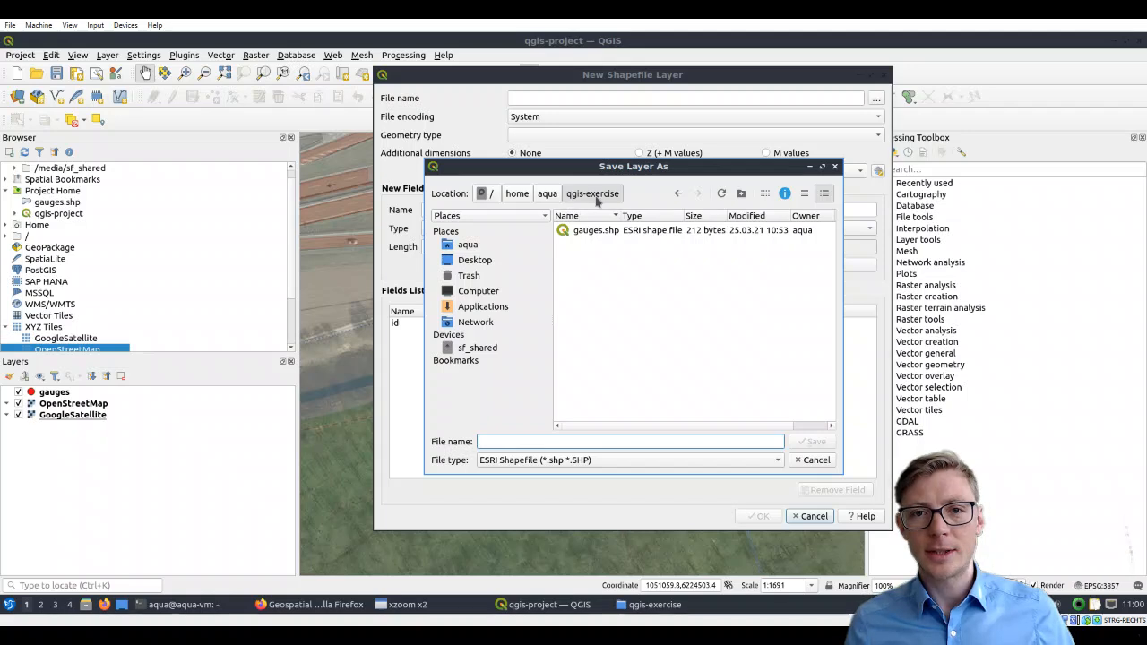
mouse_move(600, 259)
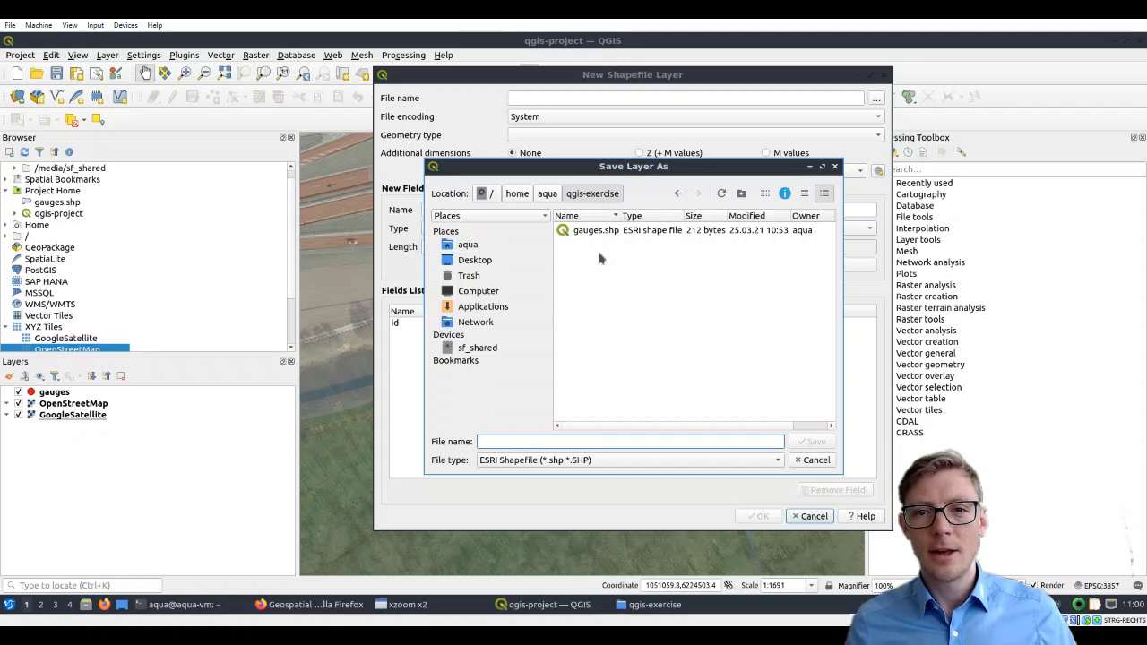
mouse_move(543, 399)
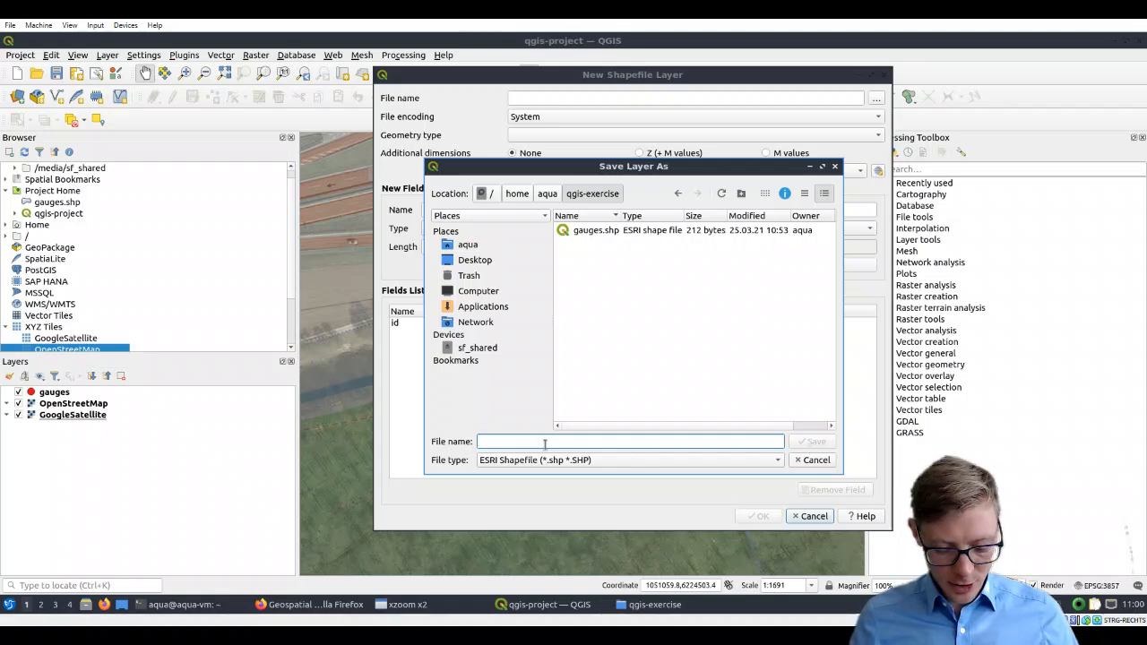
type("center")
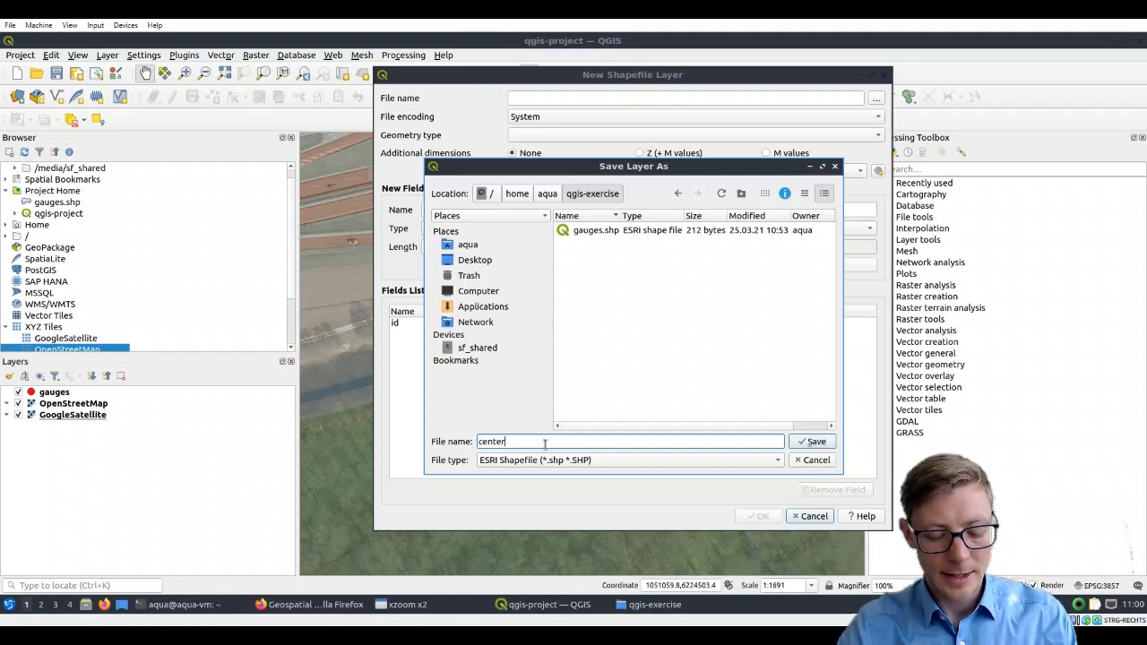
type("line")
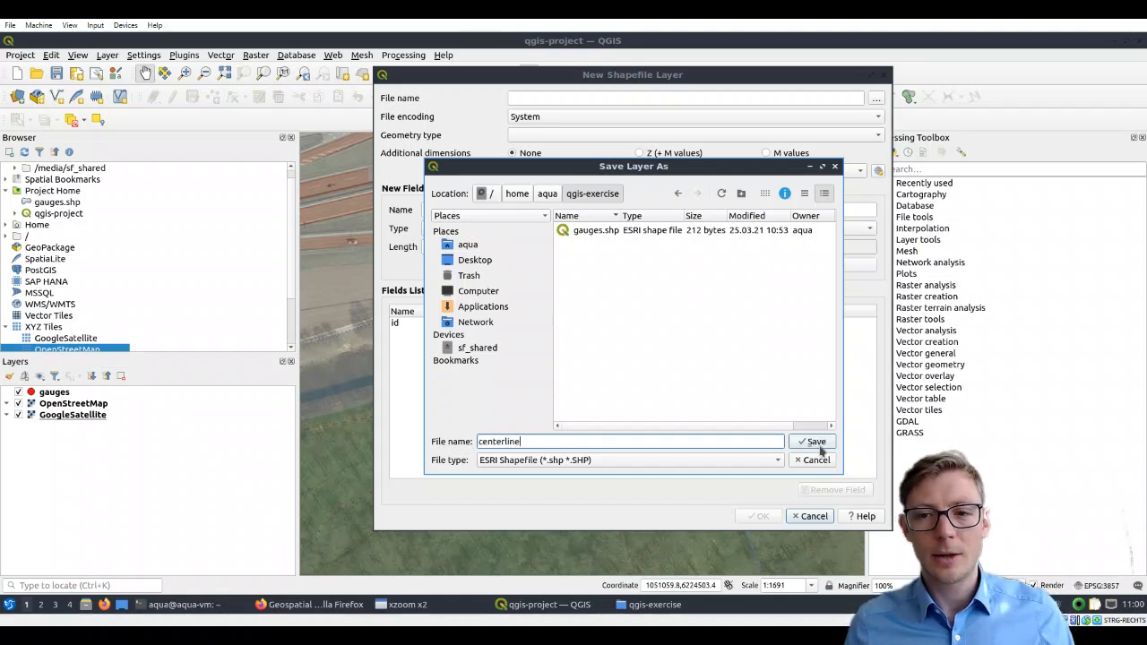
left_click(812, 441)
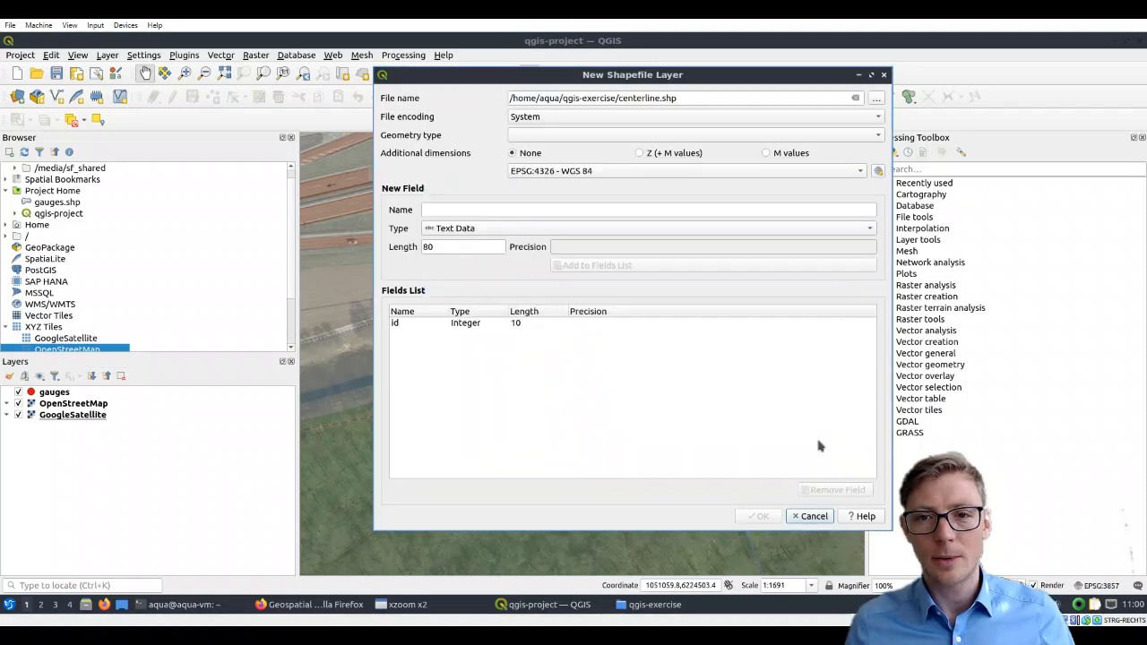
mouse_move(637, 153)
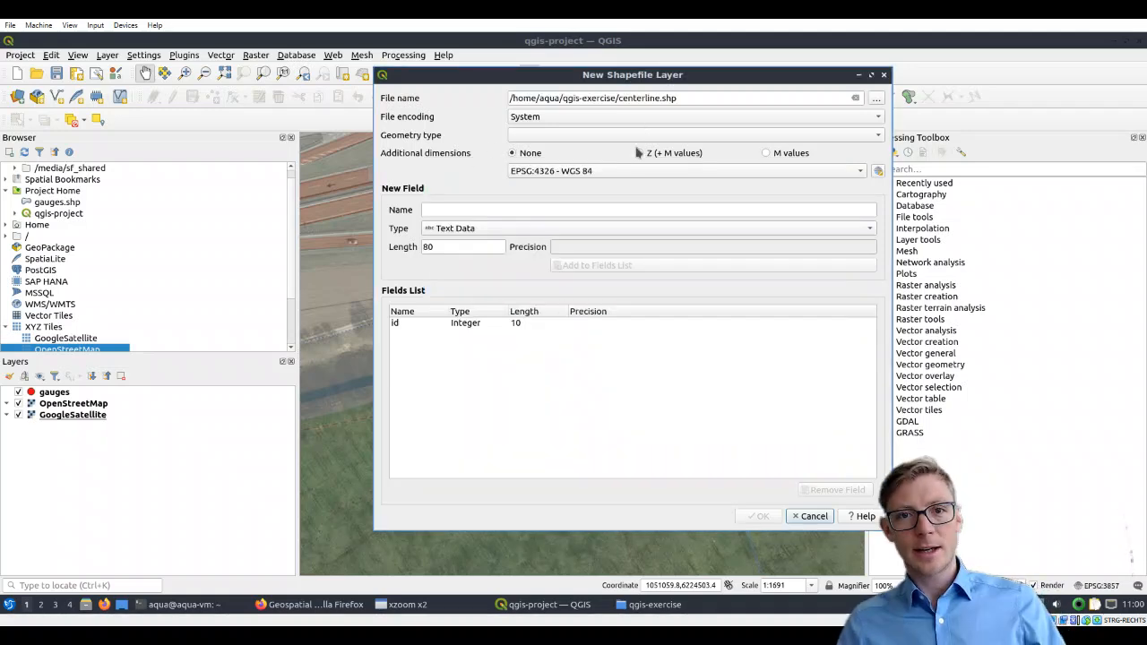
Choose LineString geometry, add a RiverName text field, and create the centerline layer
left_click(694, 134)
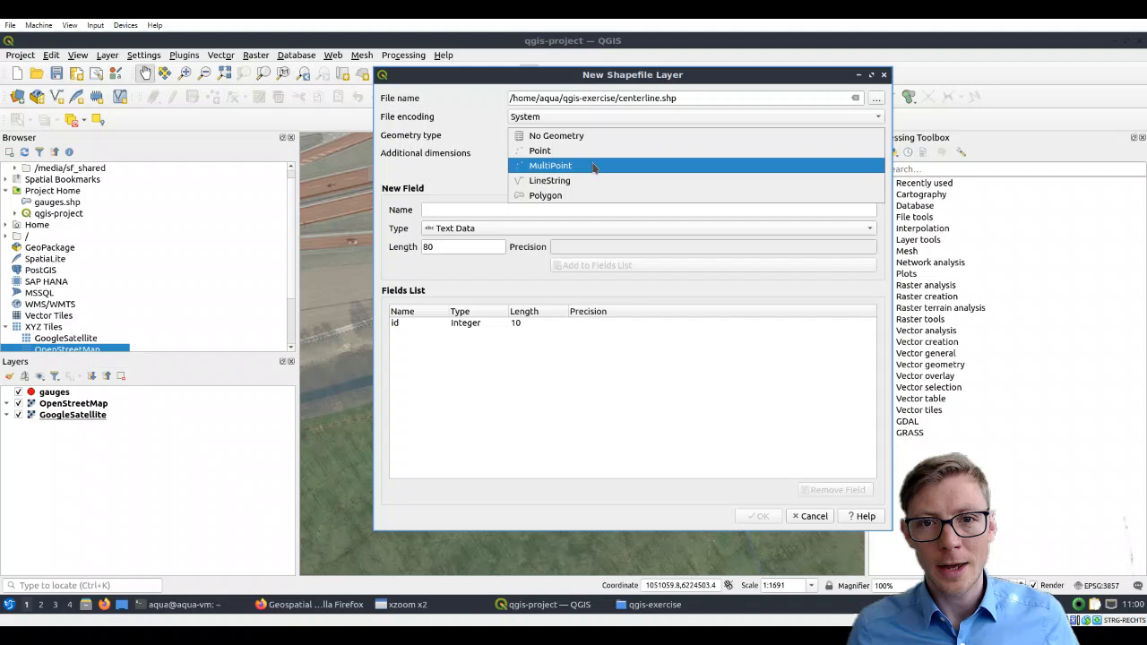
left_click(550, 180)
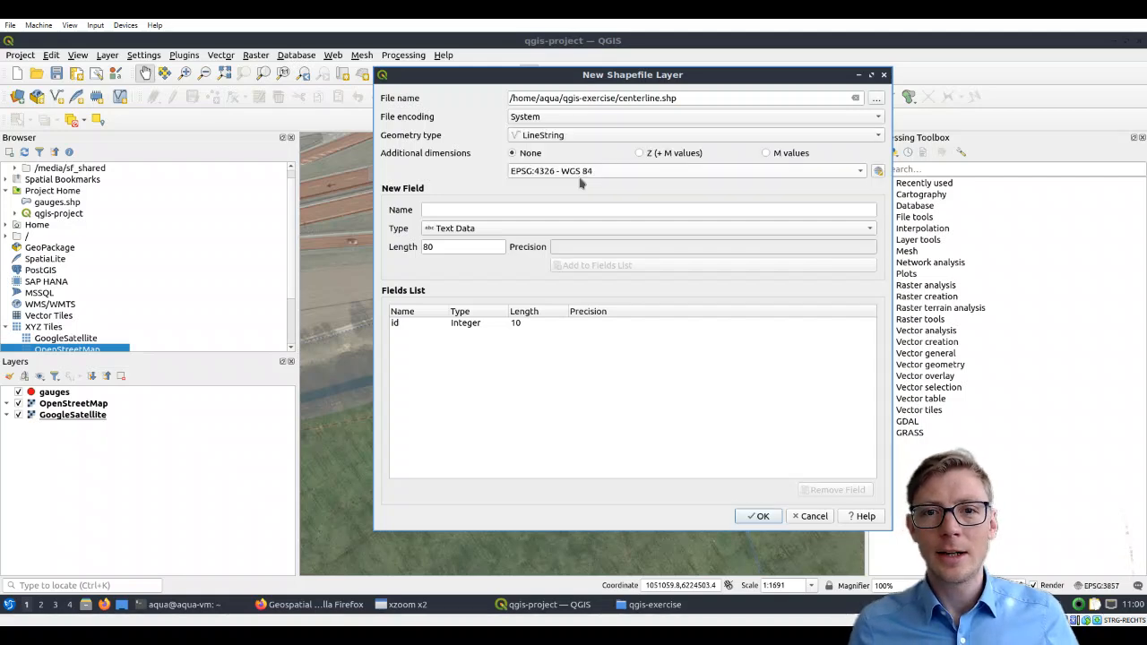
mouse_move(618, 179)
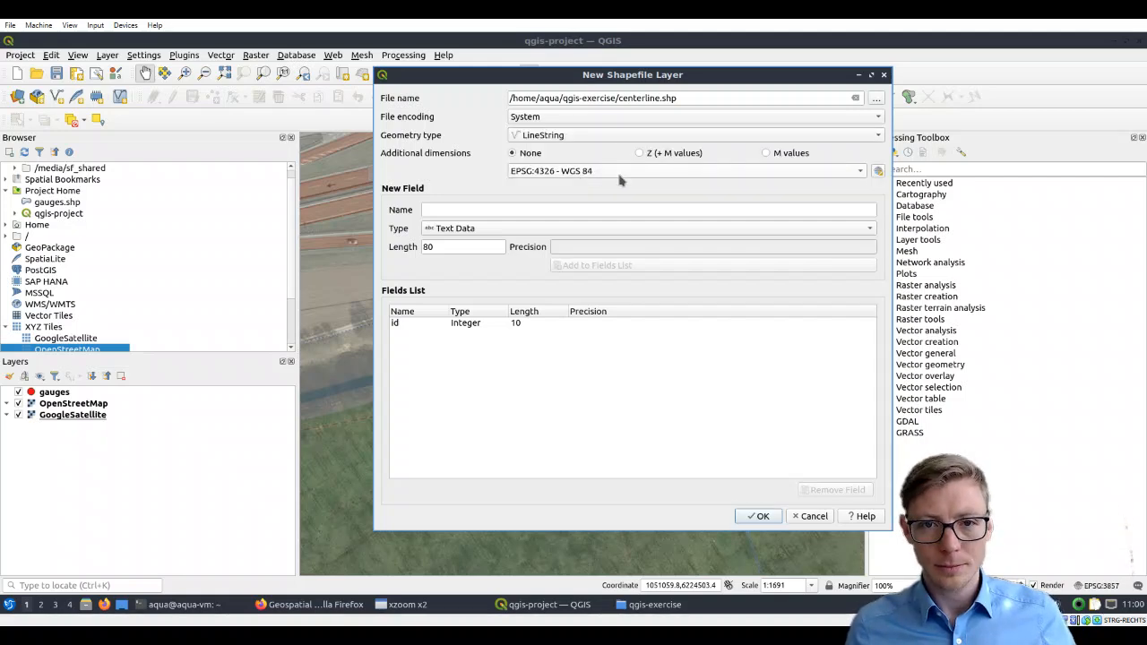
mouse_move(619, 180)
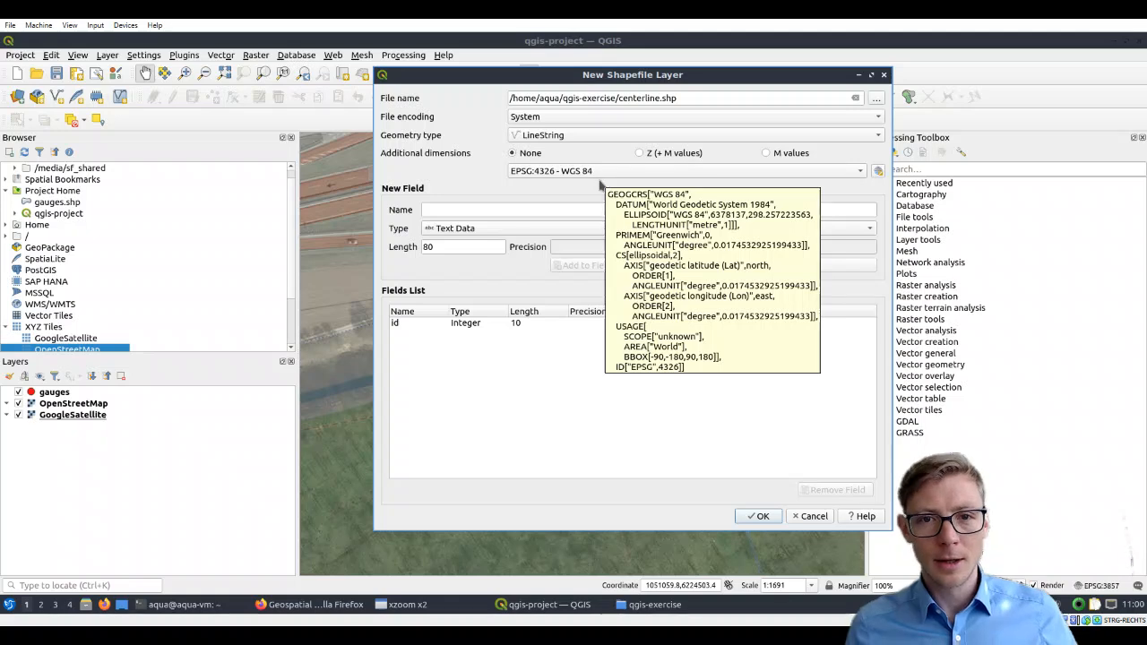
mouse_move(414, 339)
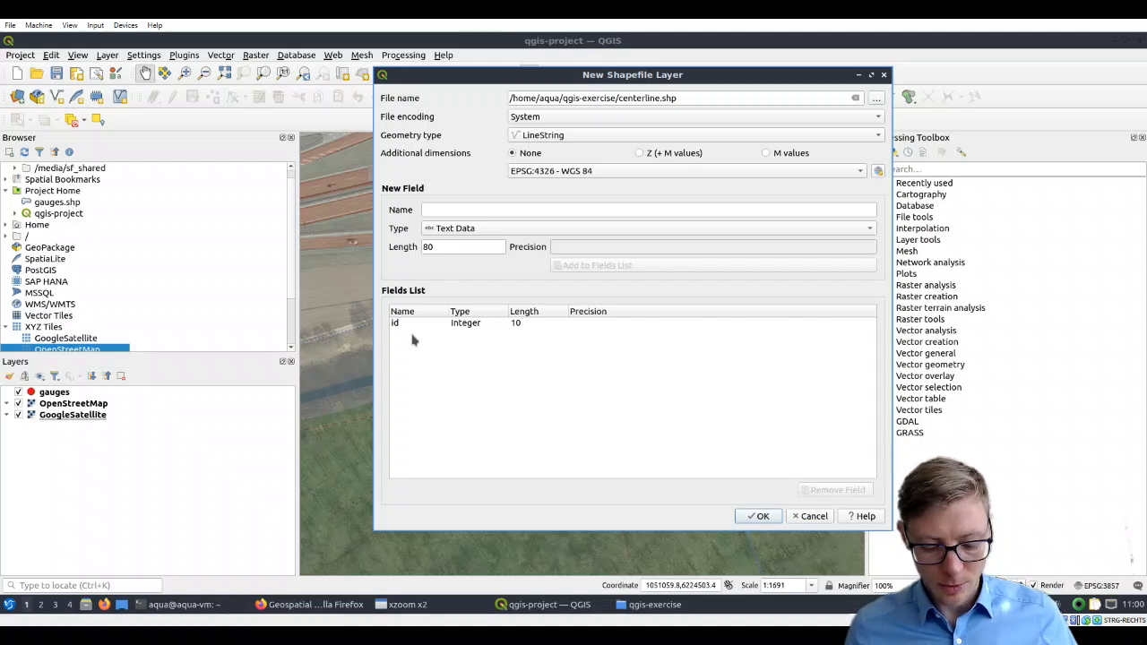
left_click(647, 208)
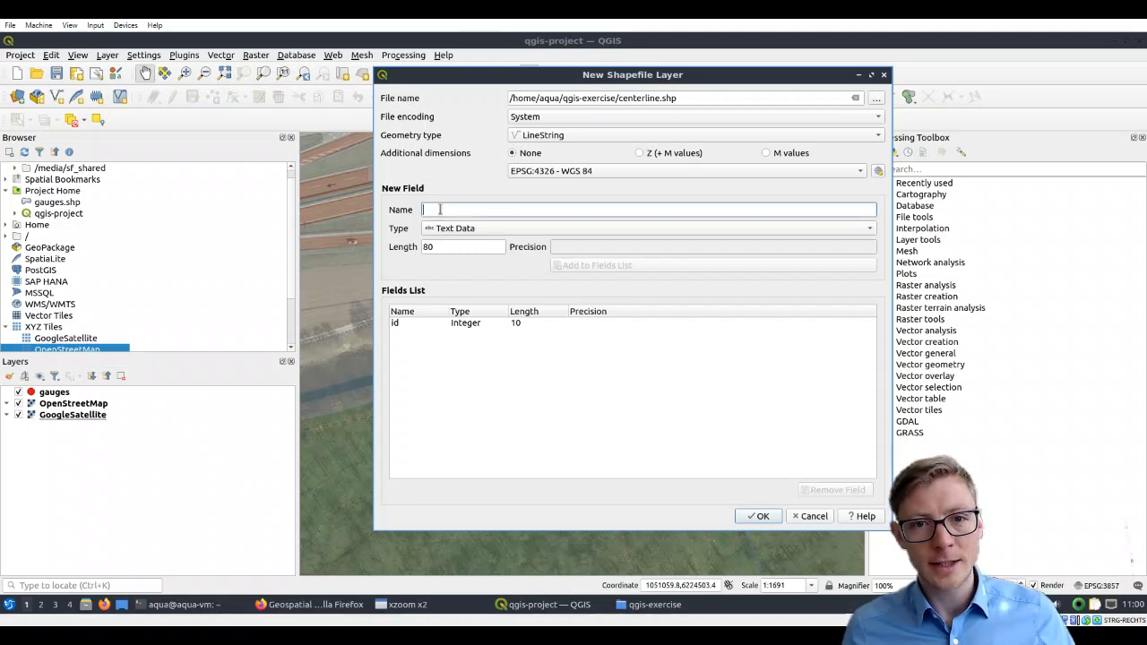
type("R")
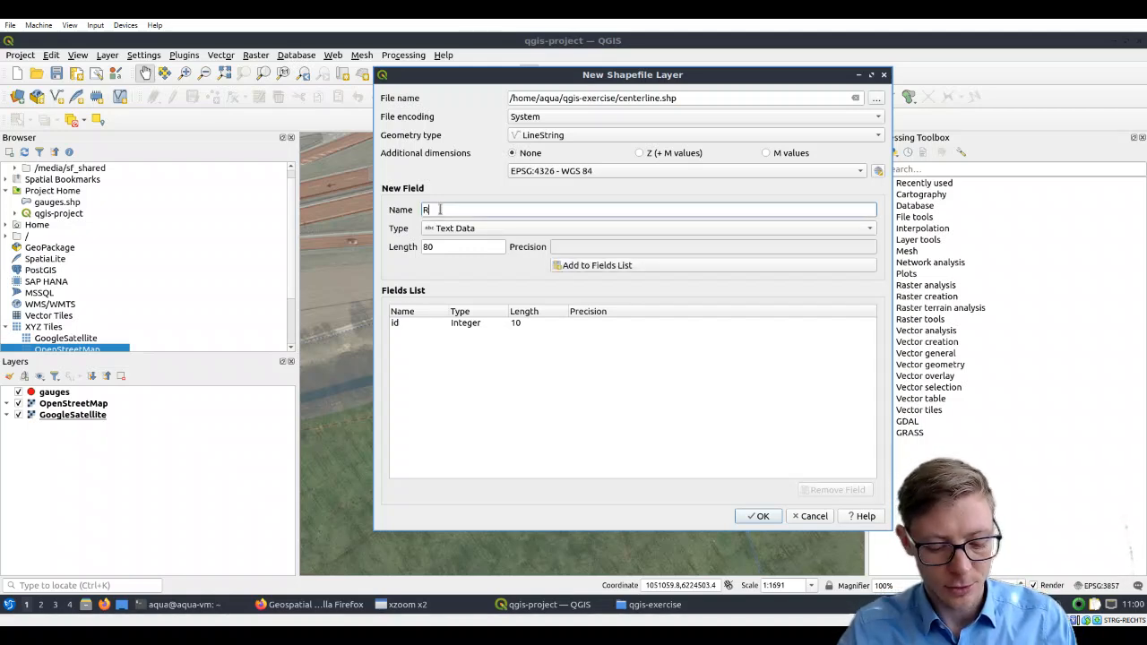
type("iverName")
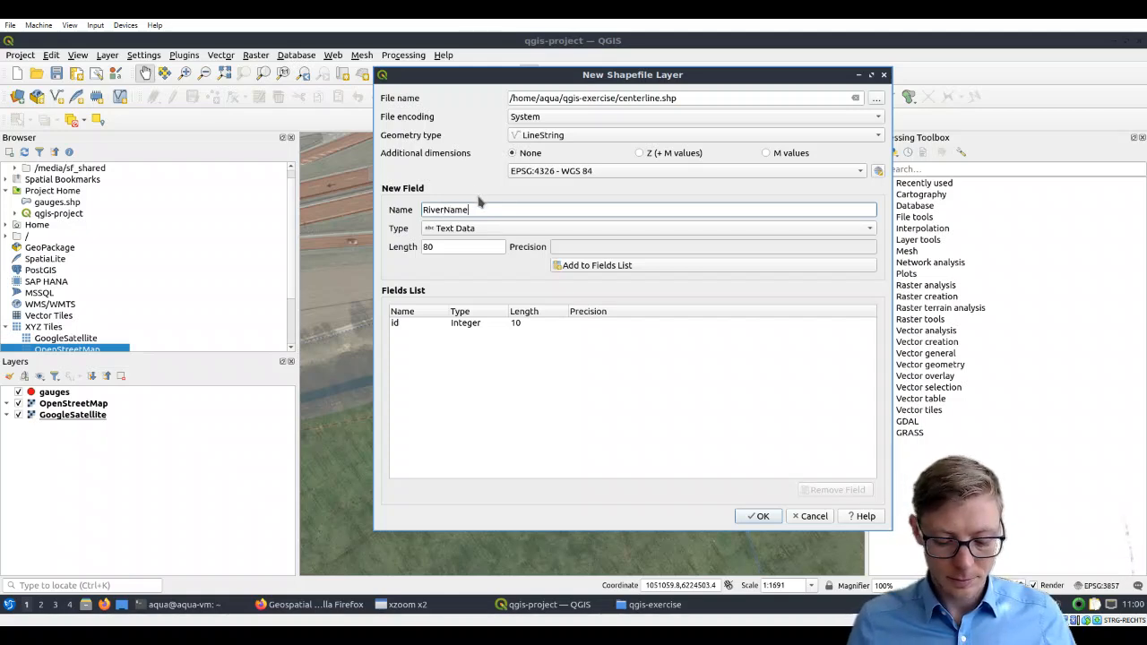
mouse_move(596, 265)
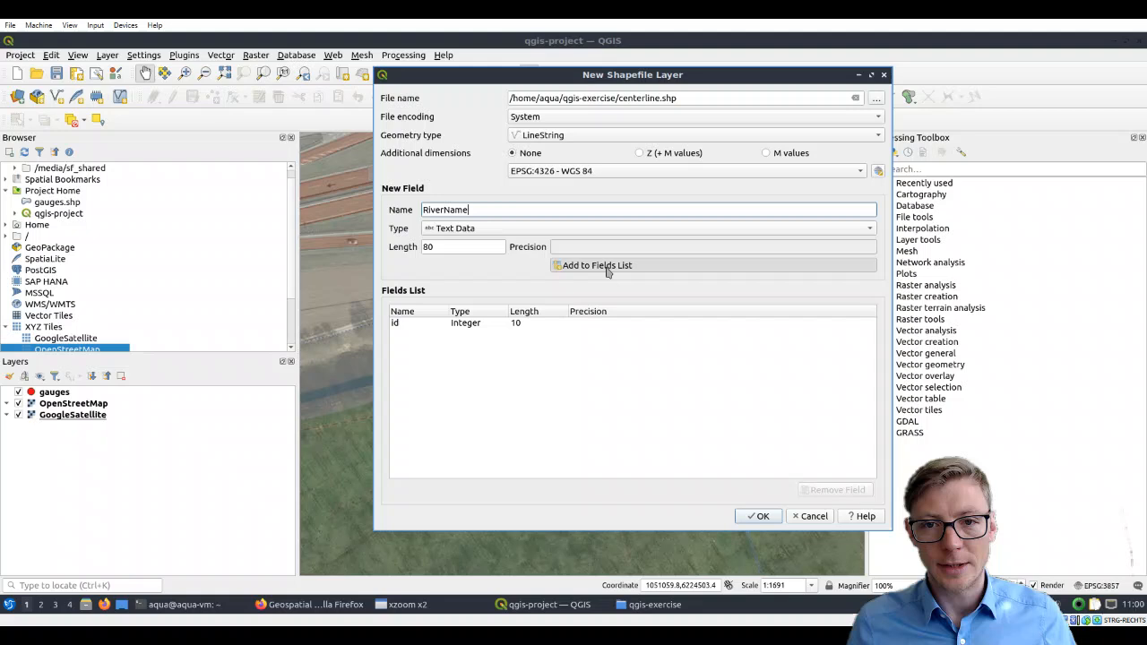
left_click(596, 265)
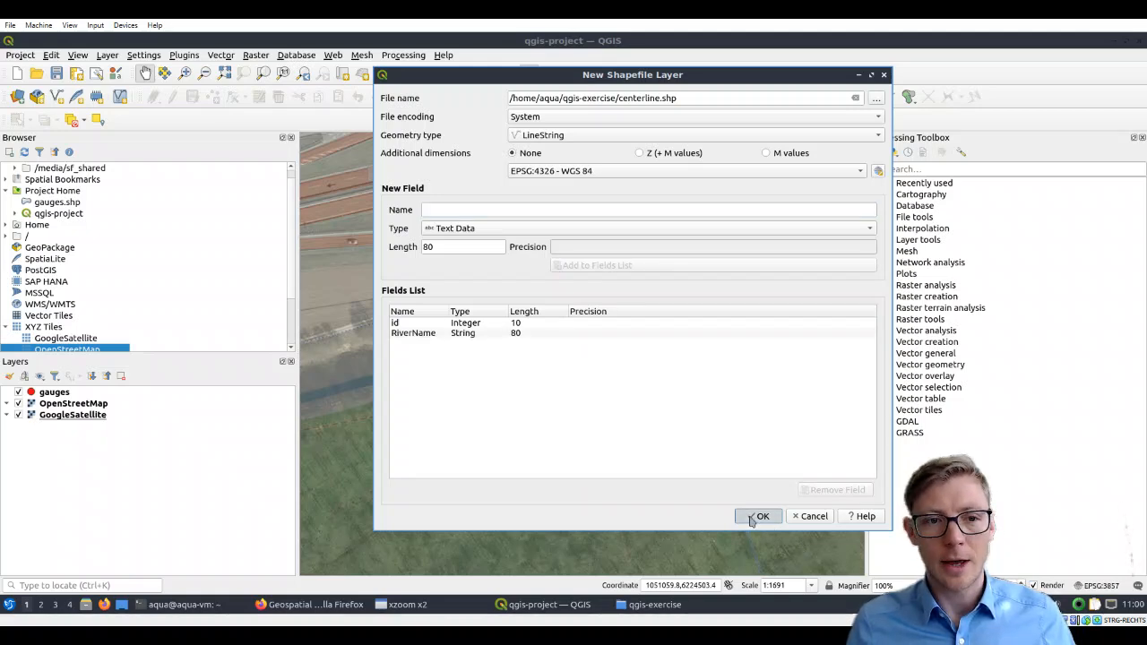
left_click(757, 515)
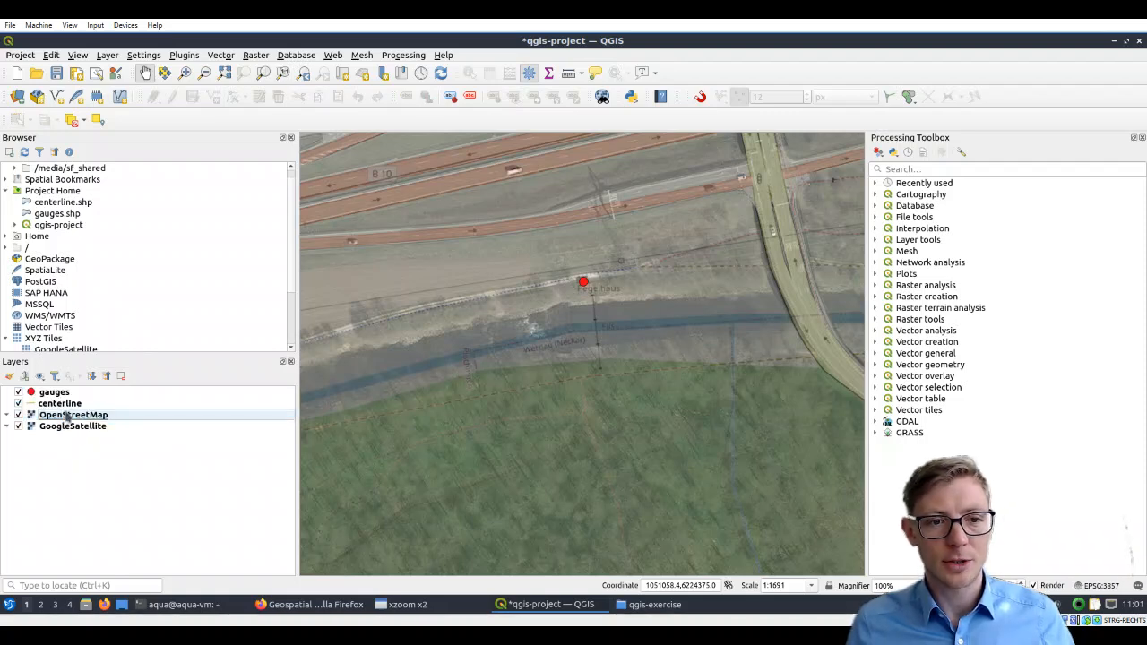
left_click(60, 404)
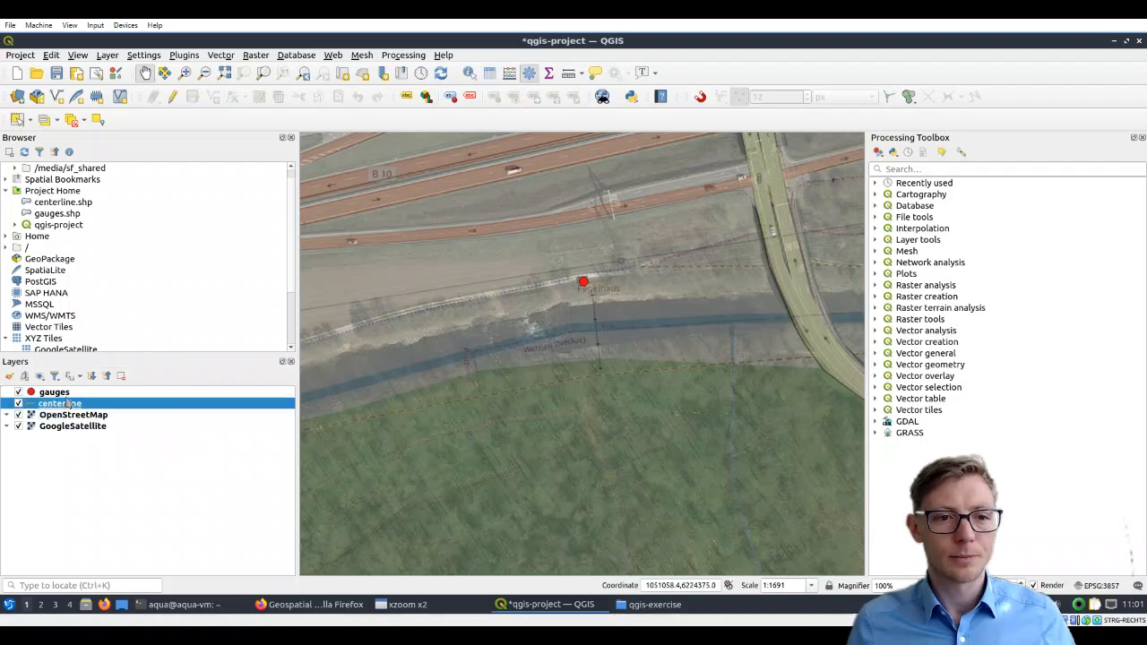
left_click_drag(60, 403, 60, 392)
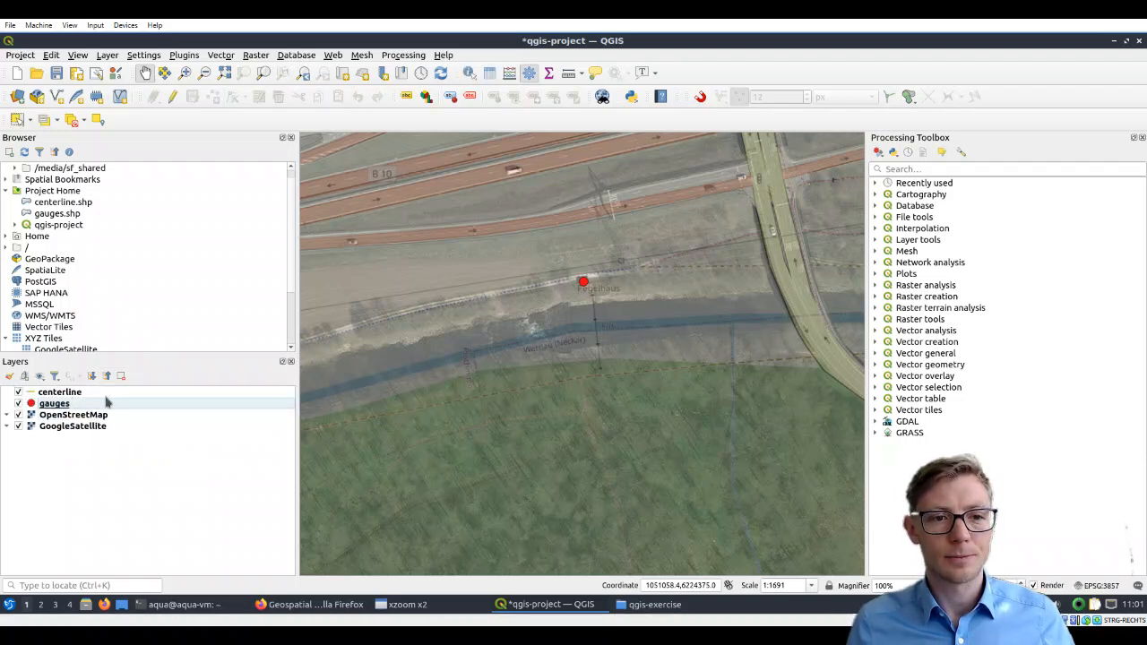
mouse_move(268, 275)
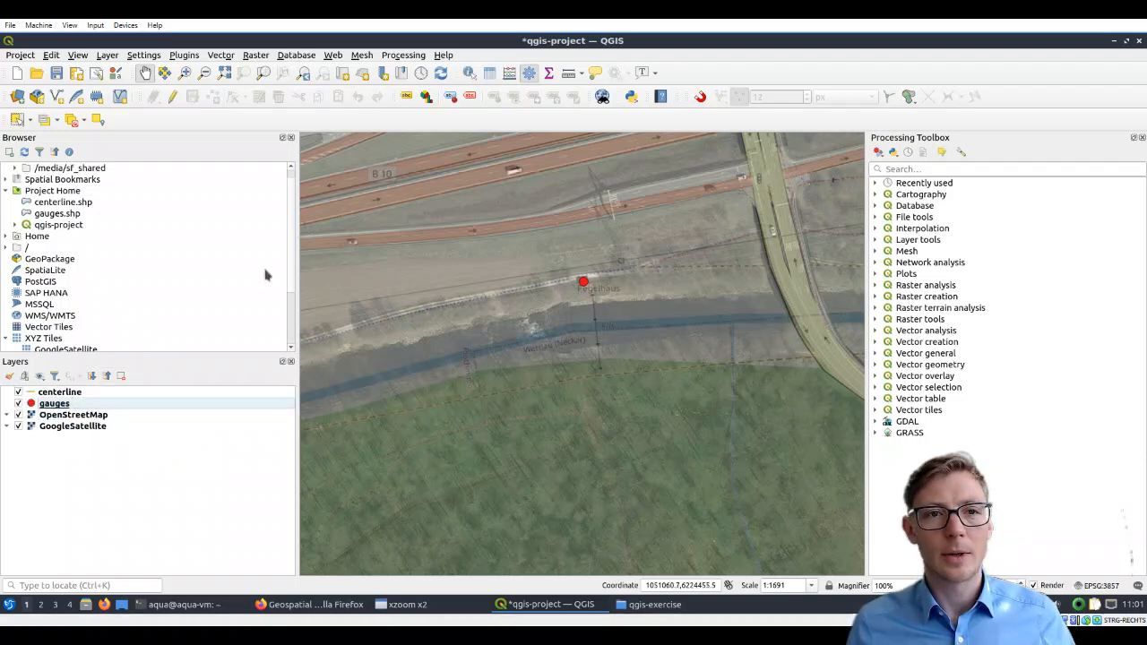
mouse_move(170, 172)
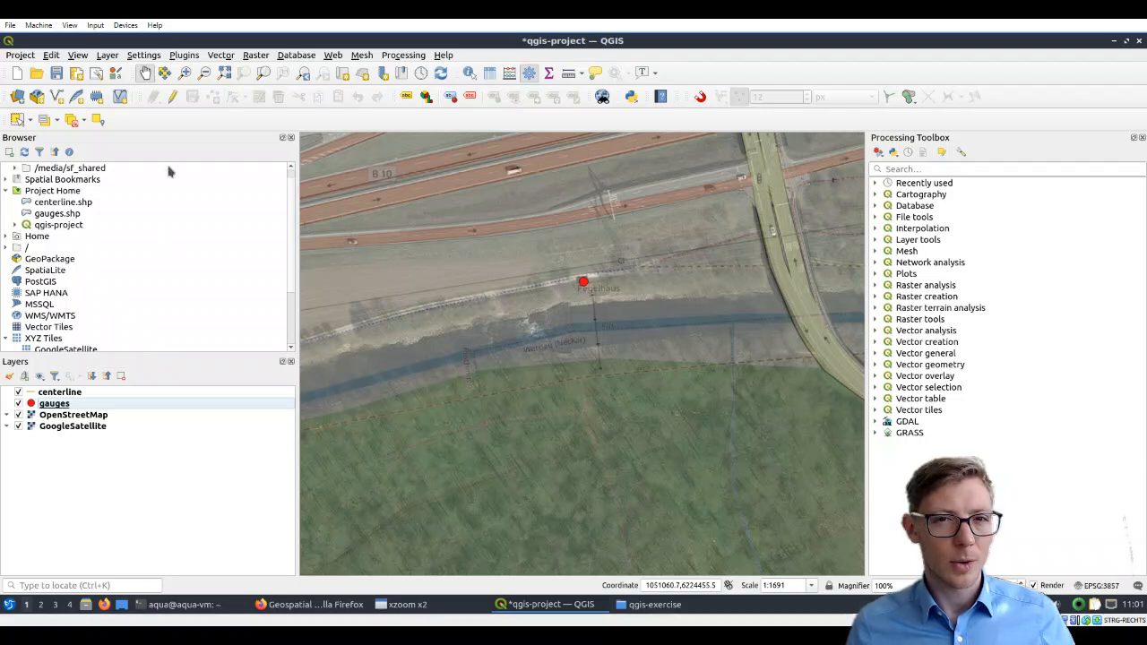
mouse_move(211, 128)
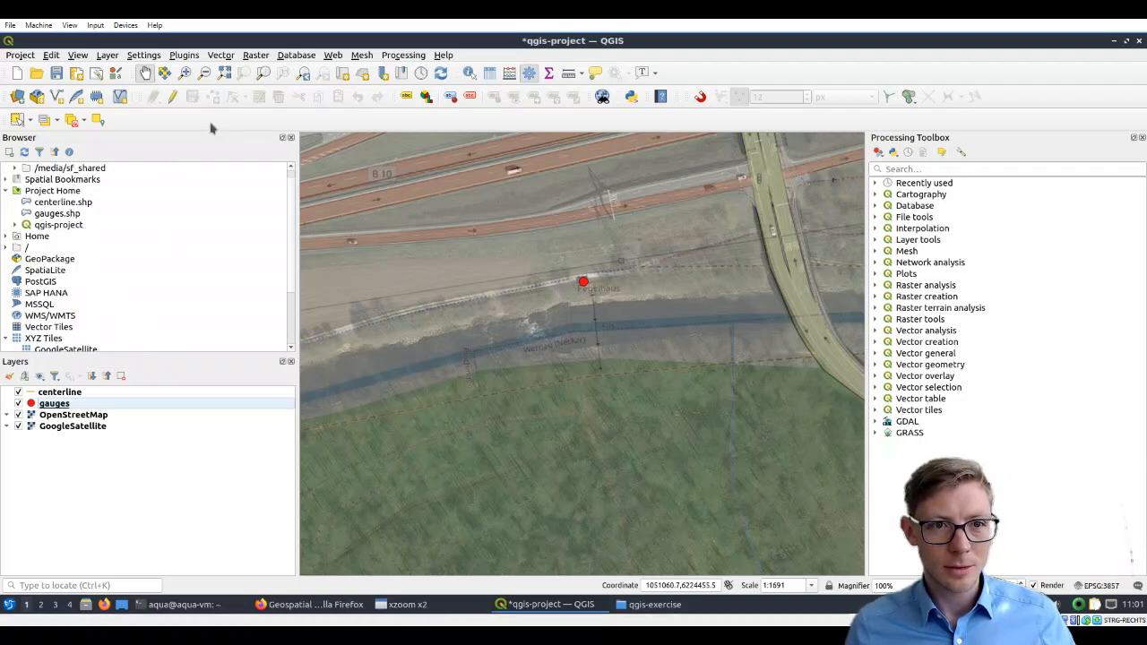
mouse_move(137, 91)
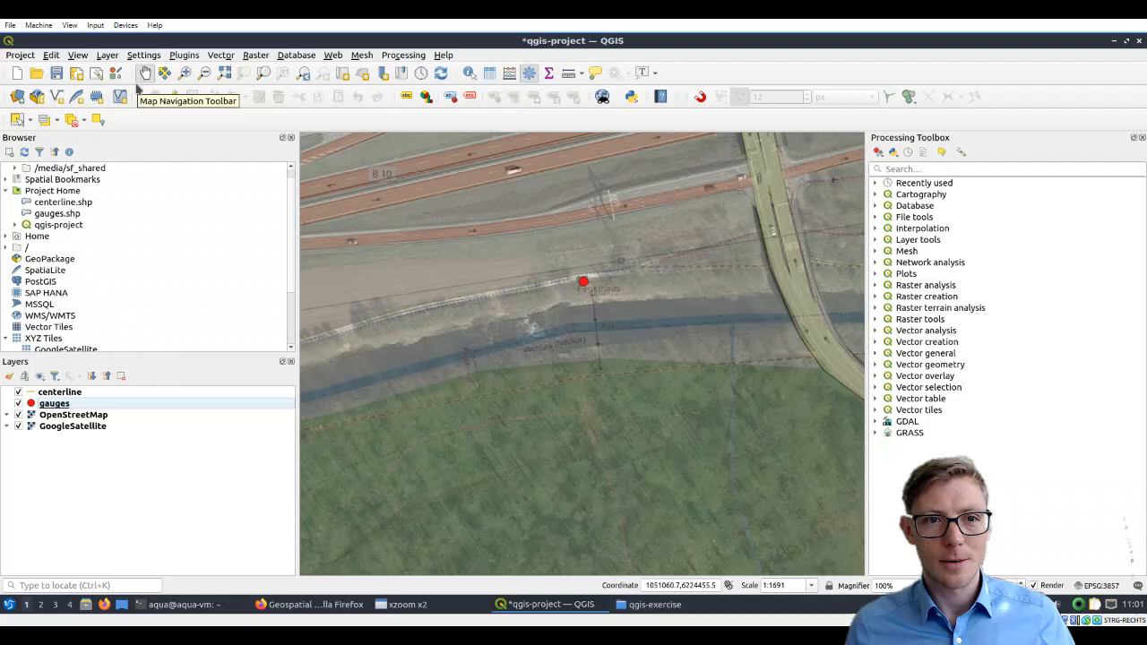
mouse_move(173, 97)
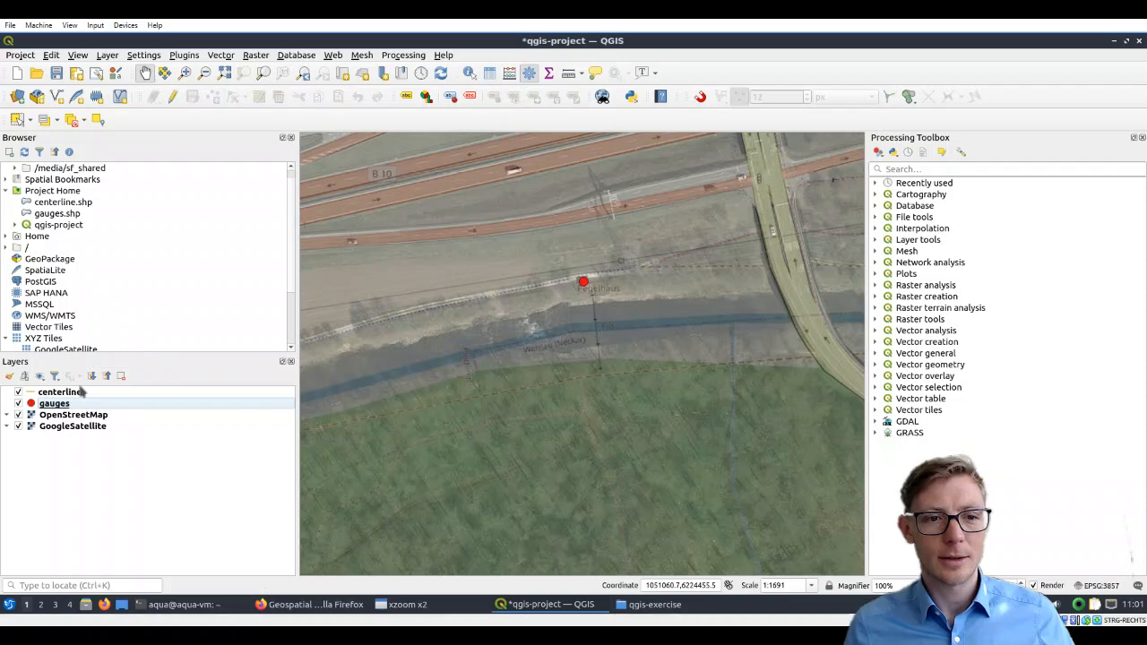
left_click(60, 391)
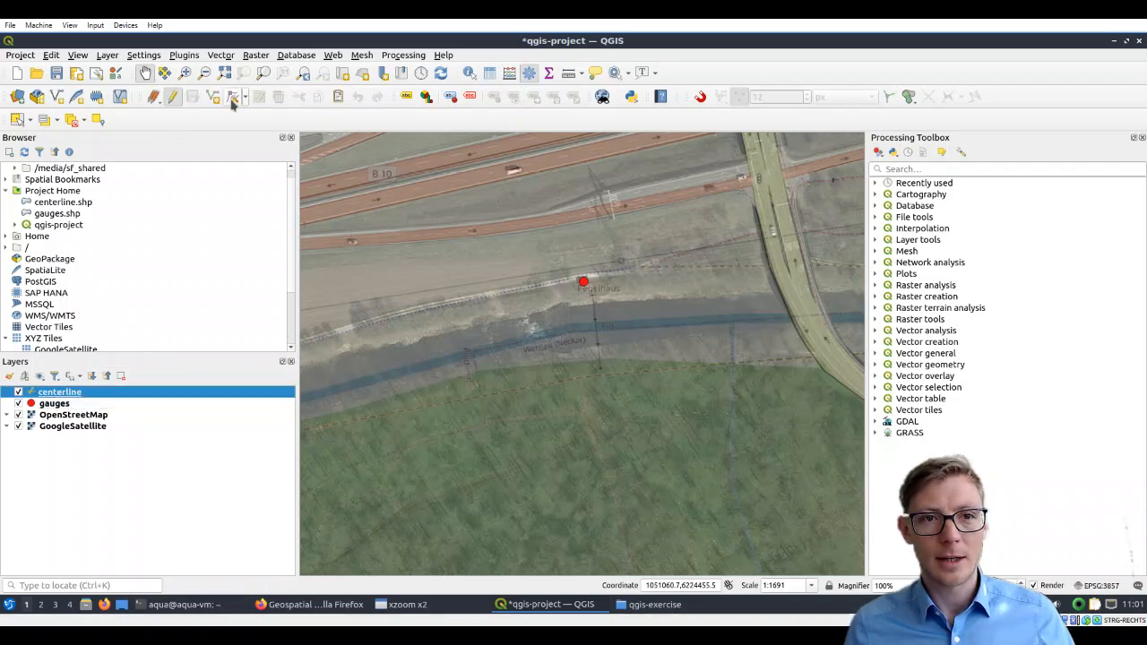
mouse_move(216, 96)
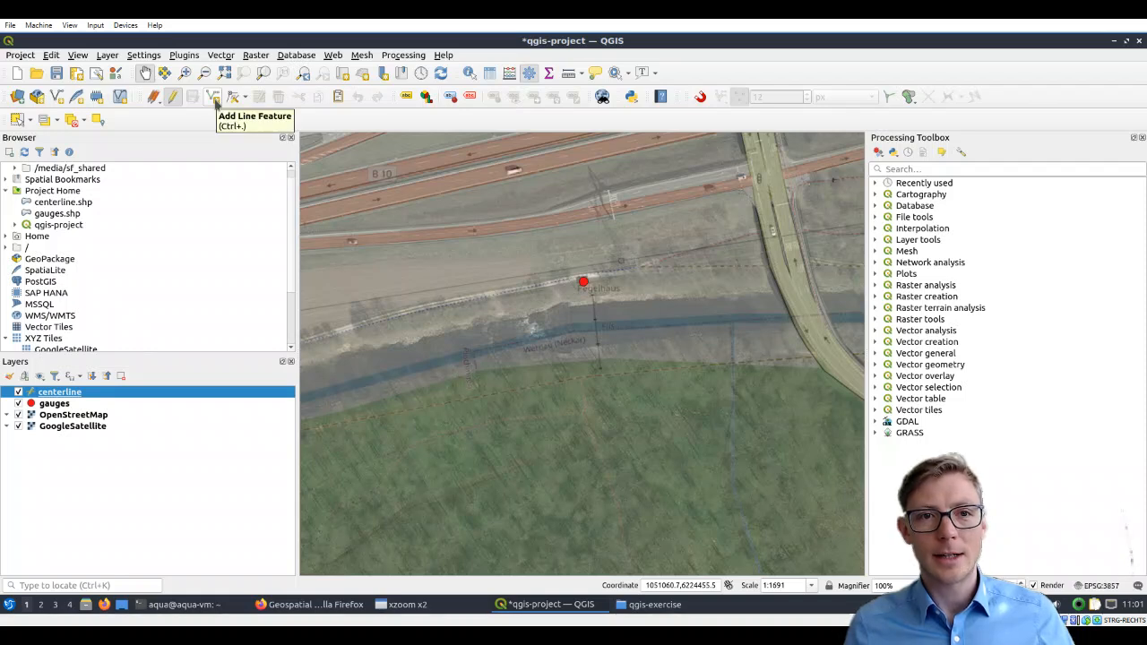
mouse_move(278, 239)
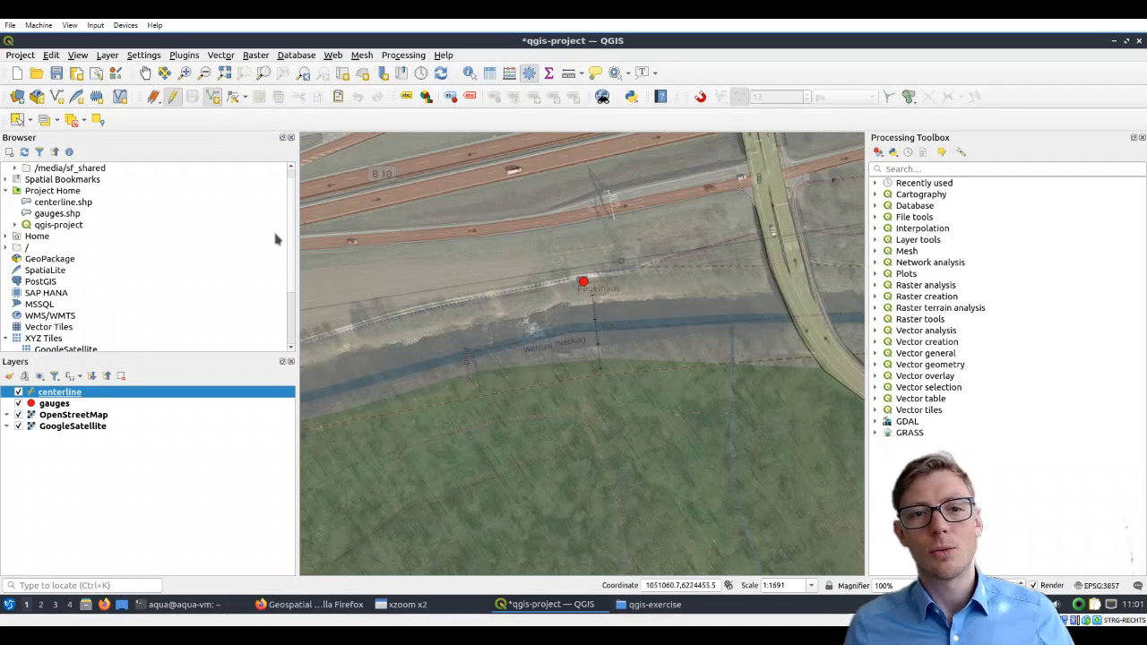
mouse_move(782, 320)
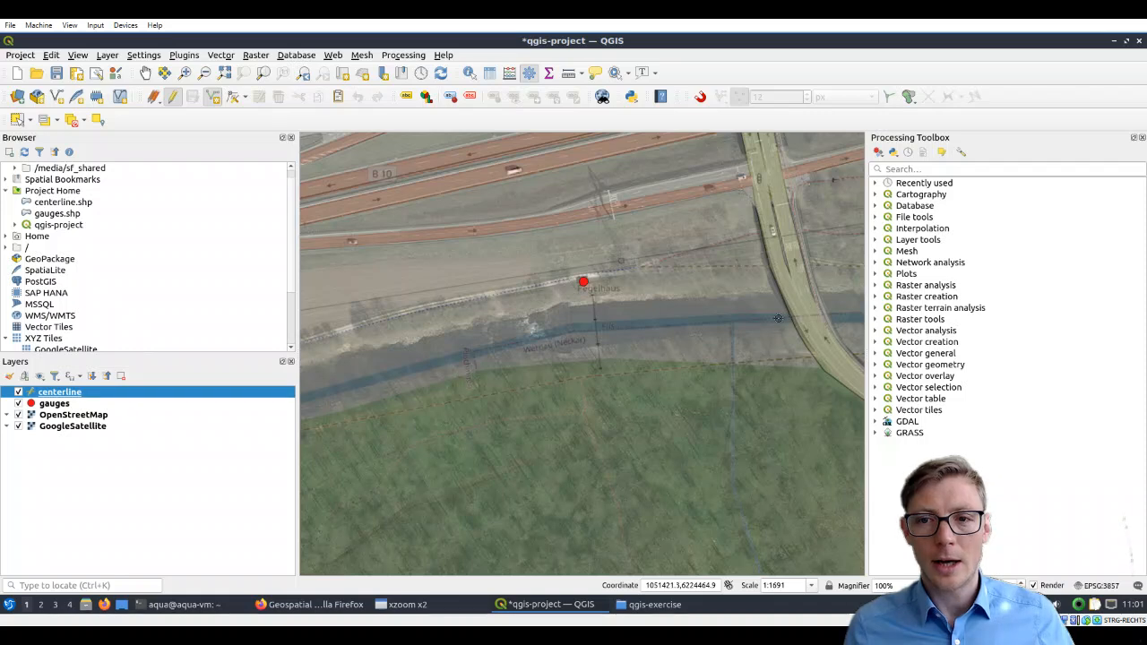
mouse_move(763, 327)
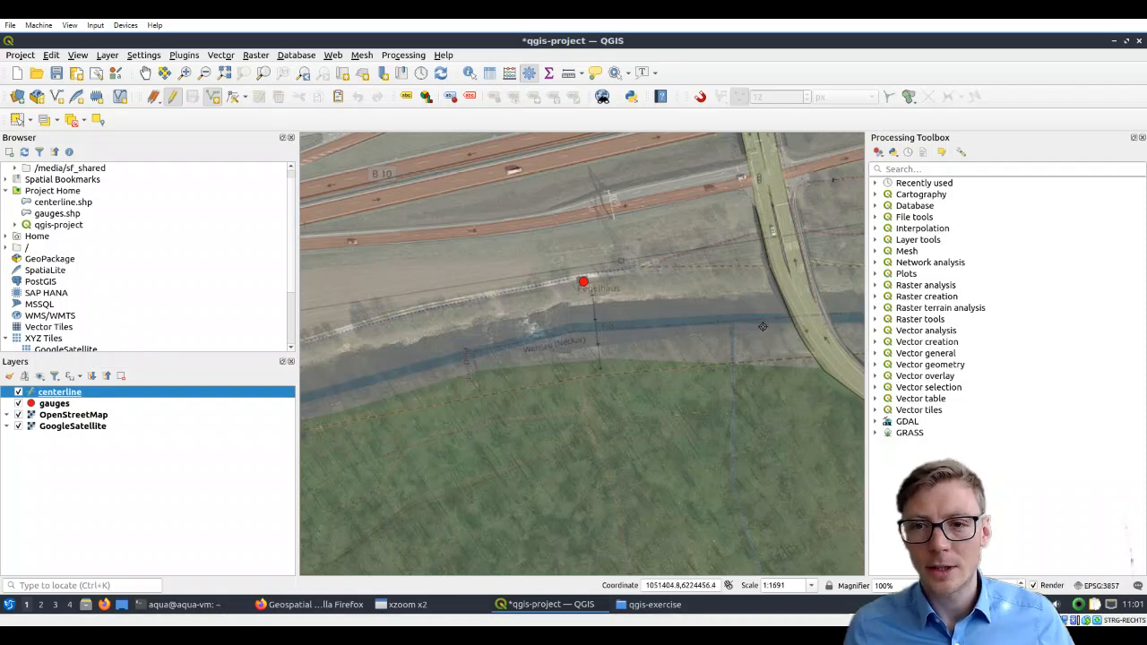
mouse_move(719, 321)
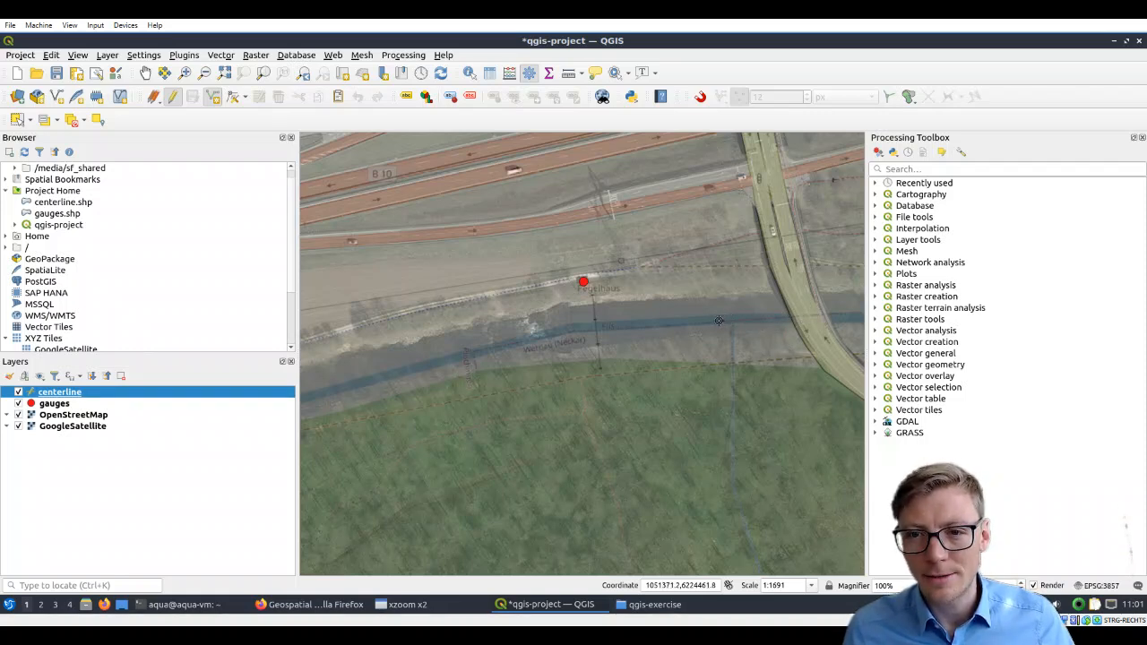
mouse_move(713, 319)
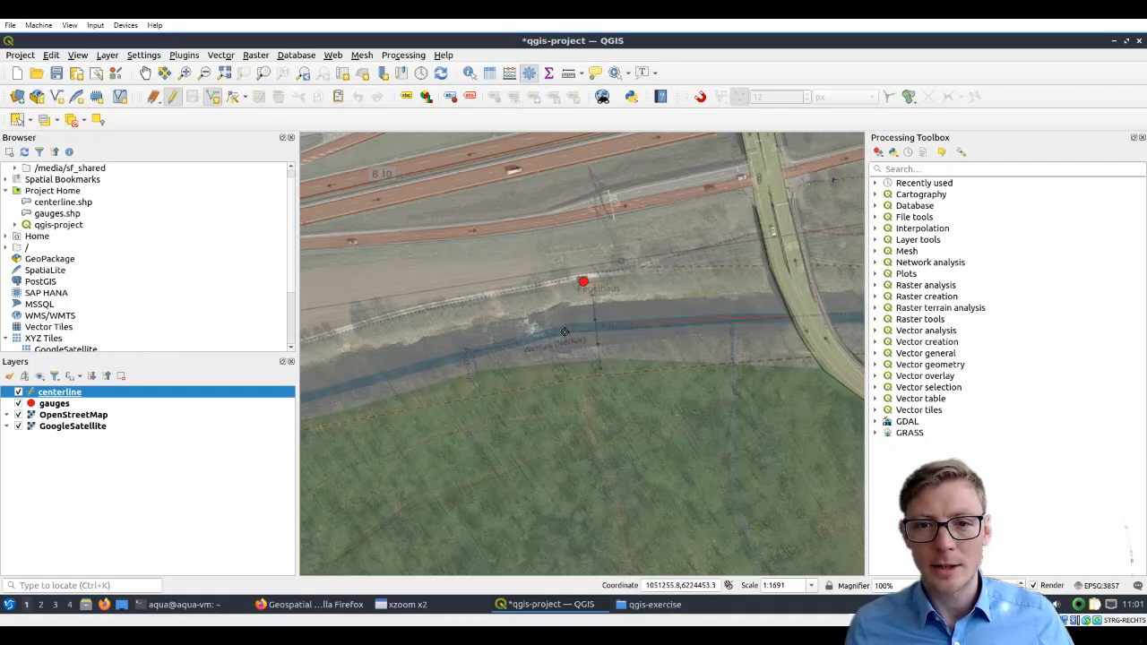
mouse_move(490, 347)
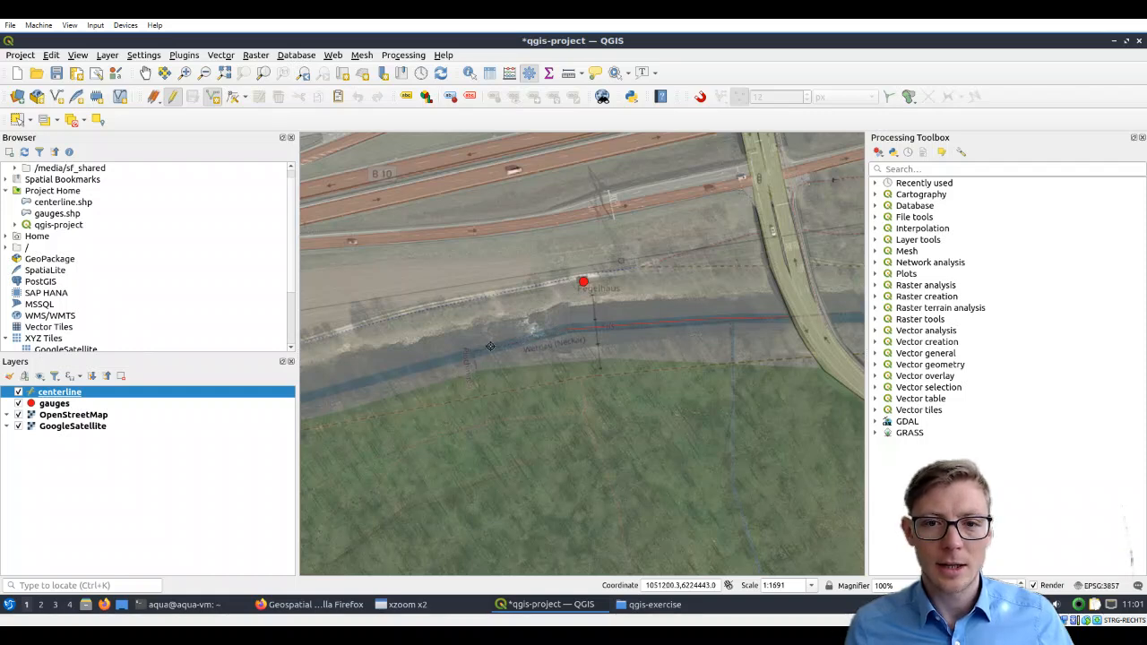
mouse_move(408, 369)
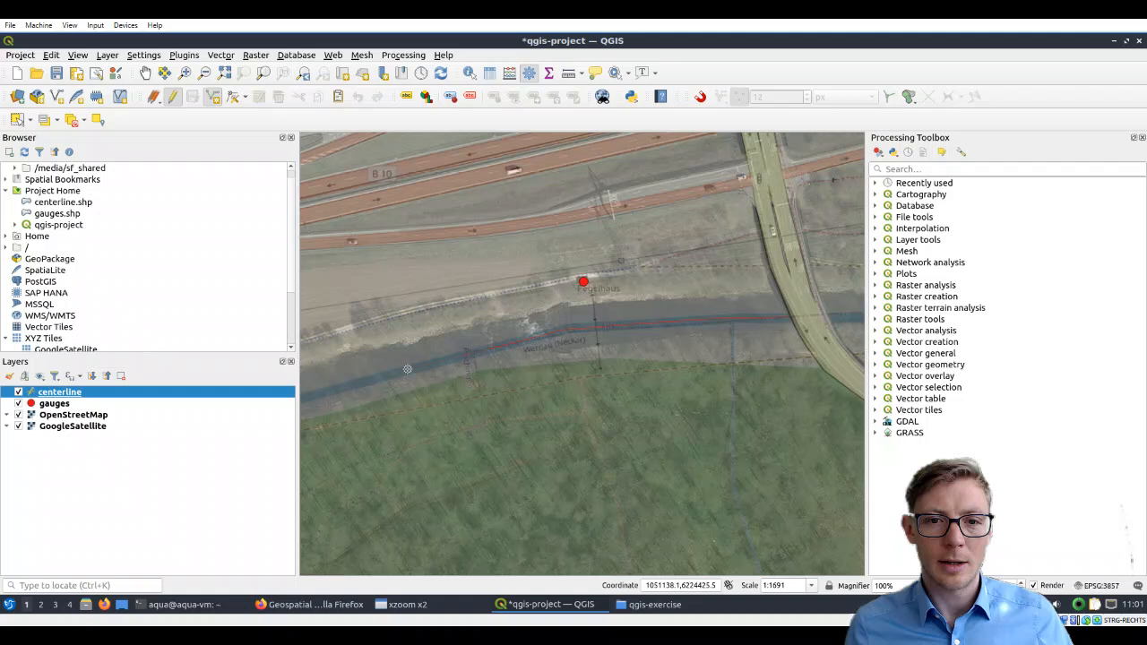
mouse_move(342, 385)
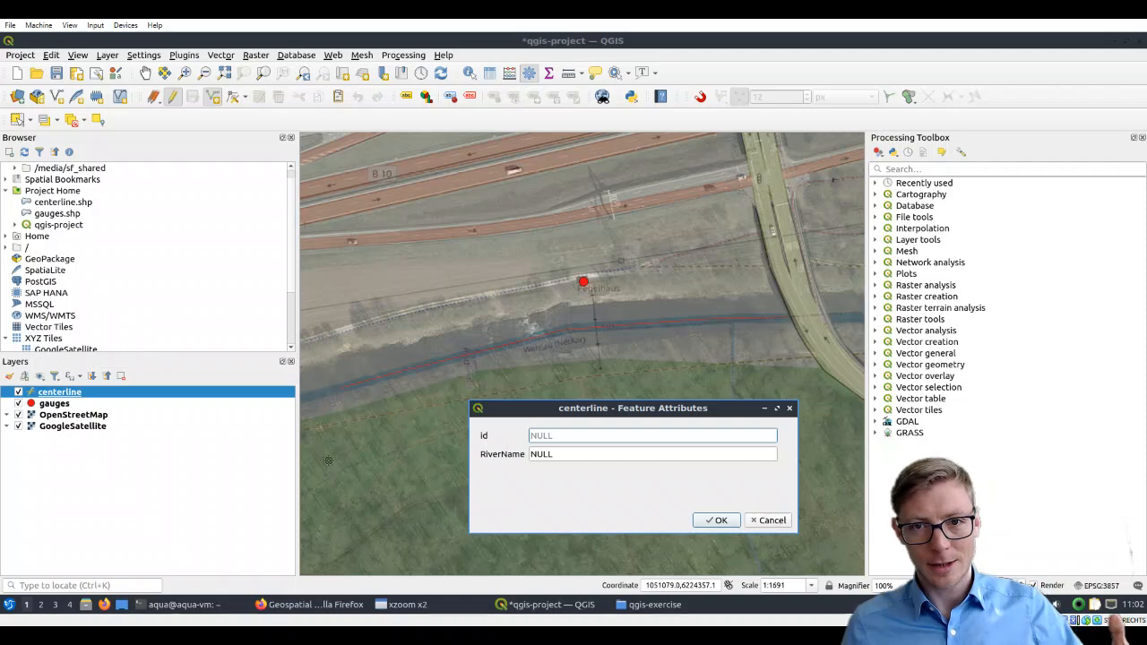
mouse_move(419, 466)
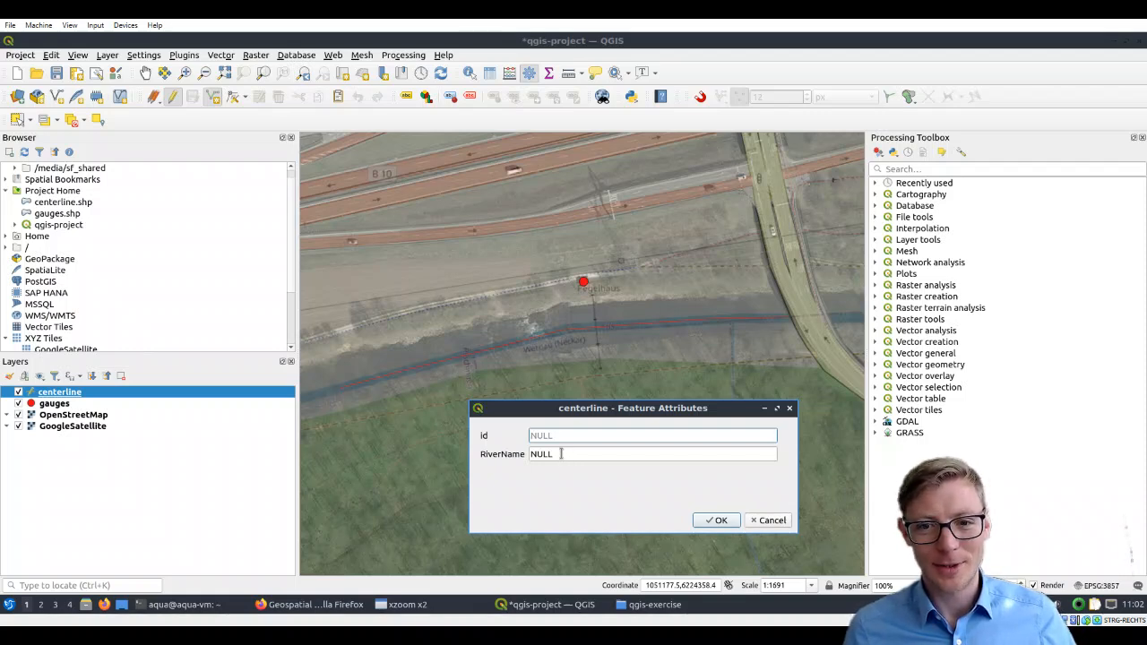
Enter 'Fils' as the RiverName value and add the traced line to centerline
left_click(652, 436)
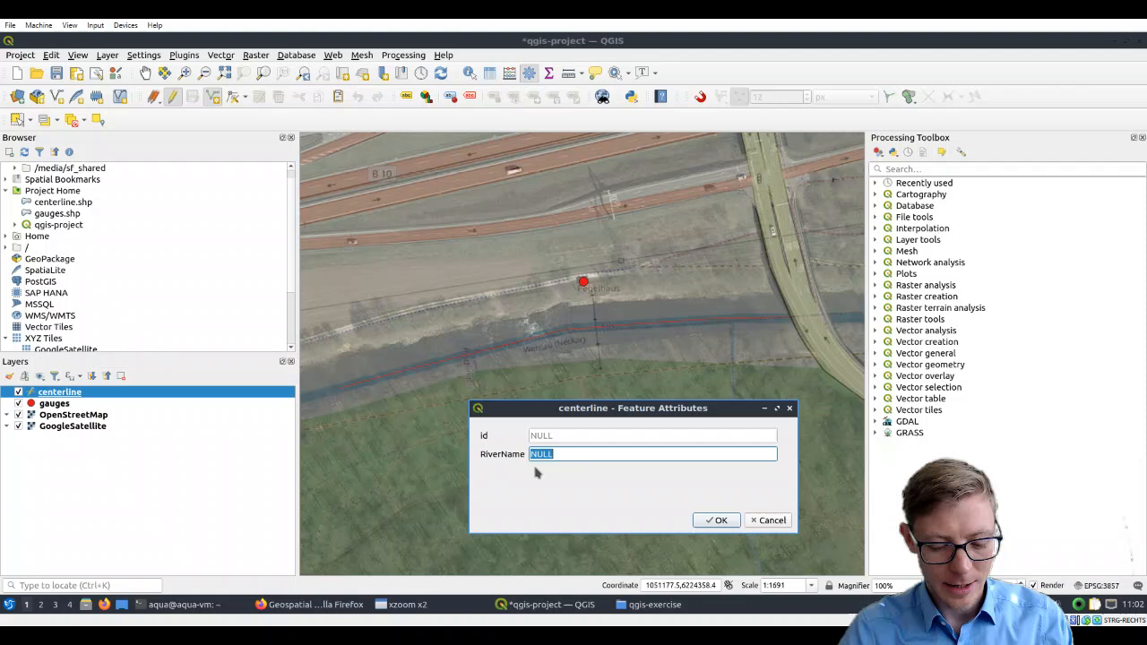
type("Files")
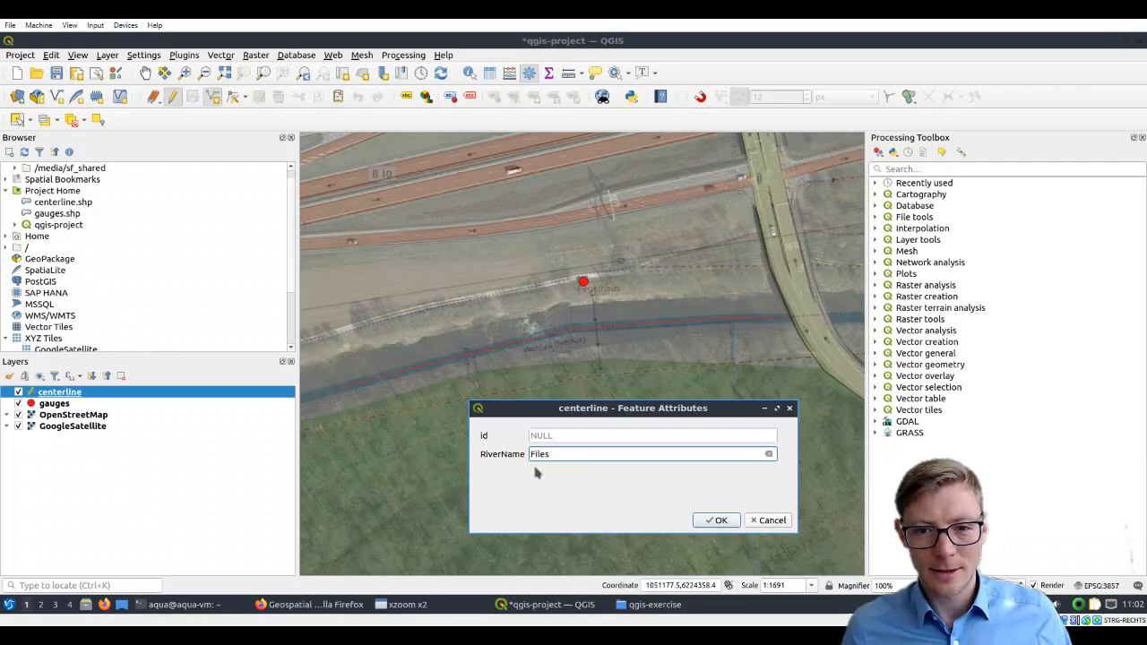
key("BackSpace")
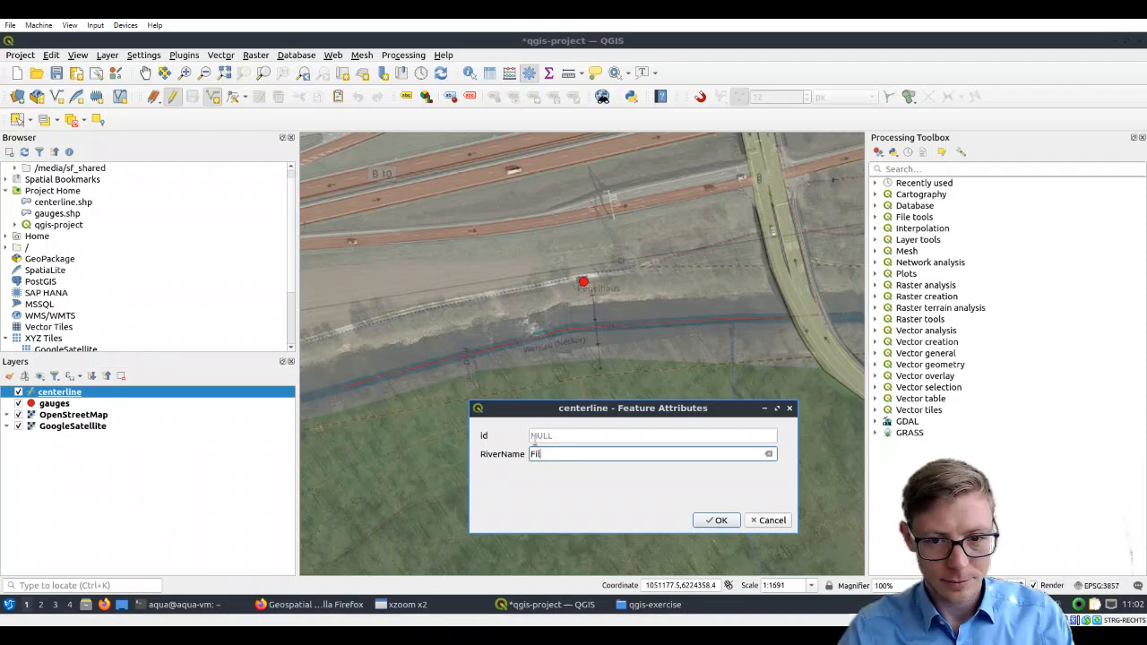
type("s")
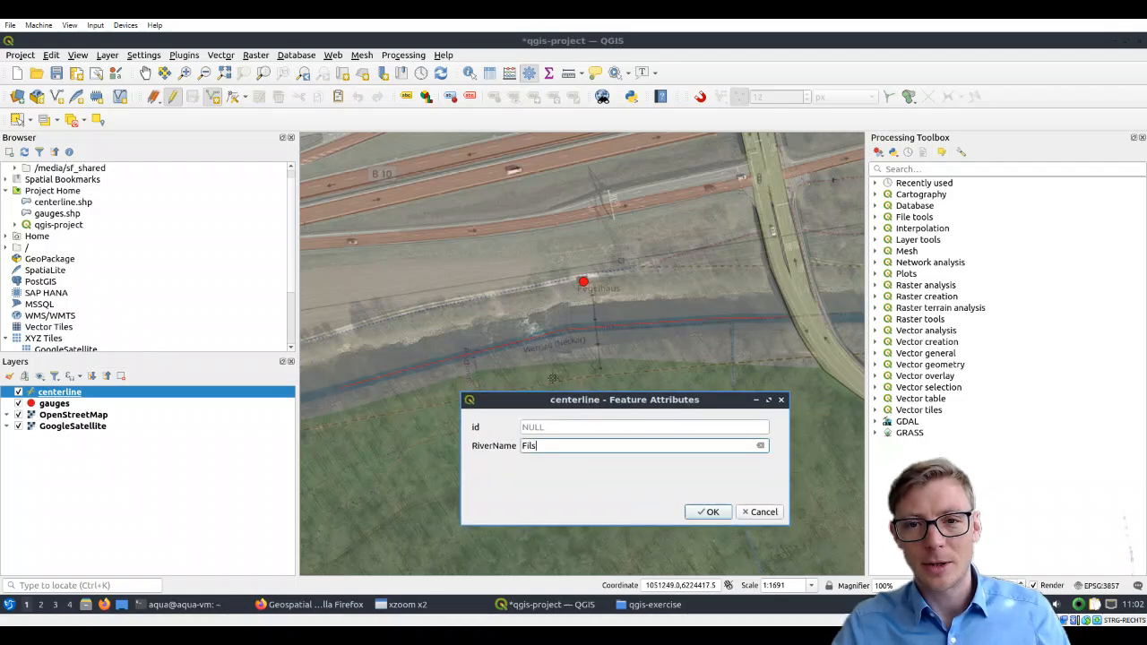
mouse_move(582, 342)
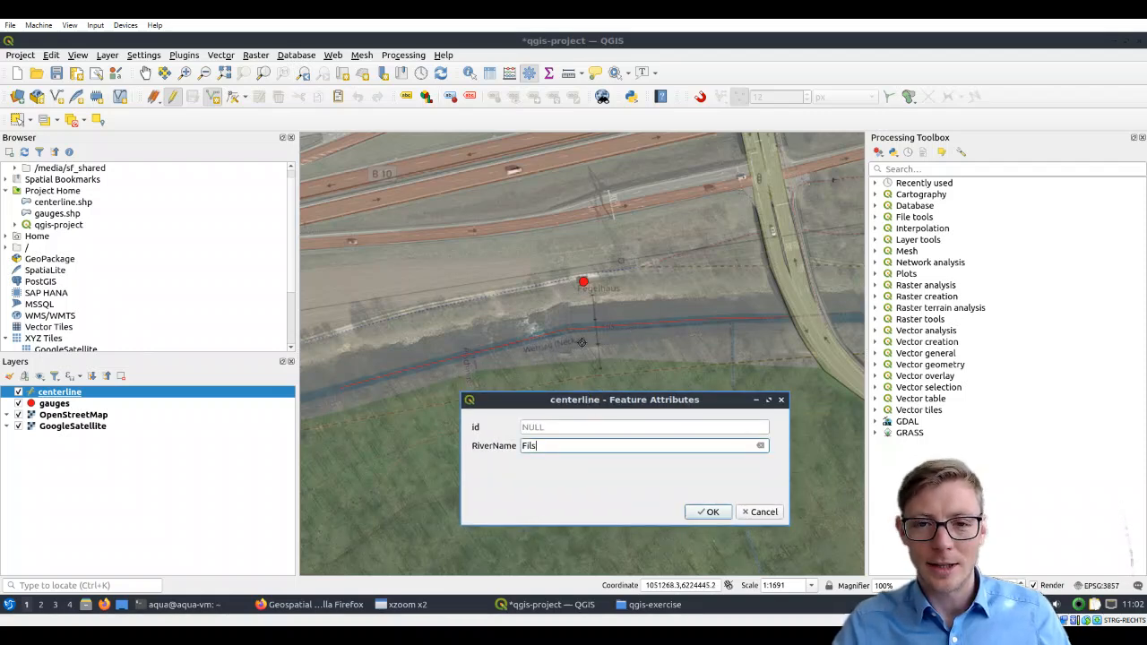
mouse_move(614, 328)
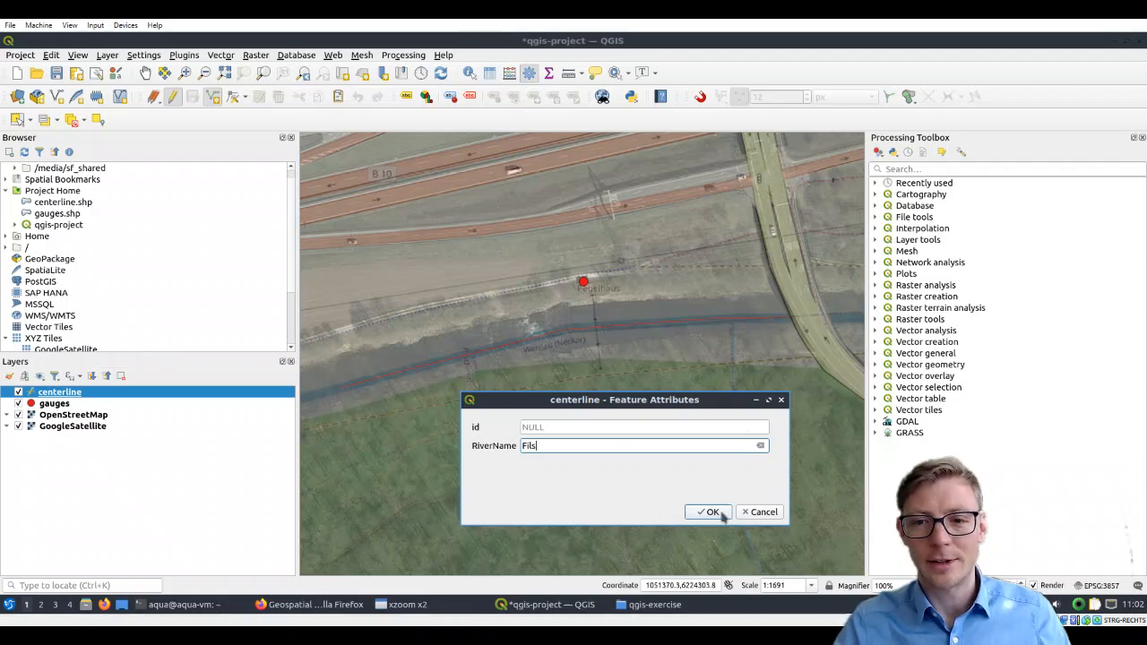
left_click(708, 512)
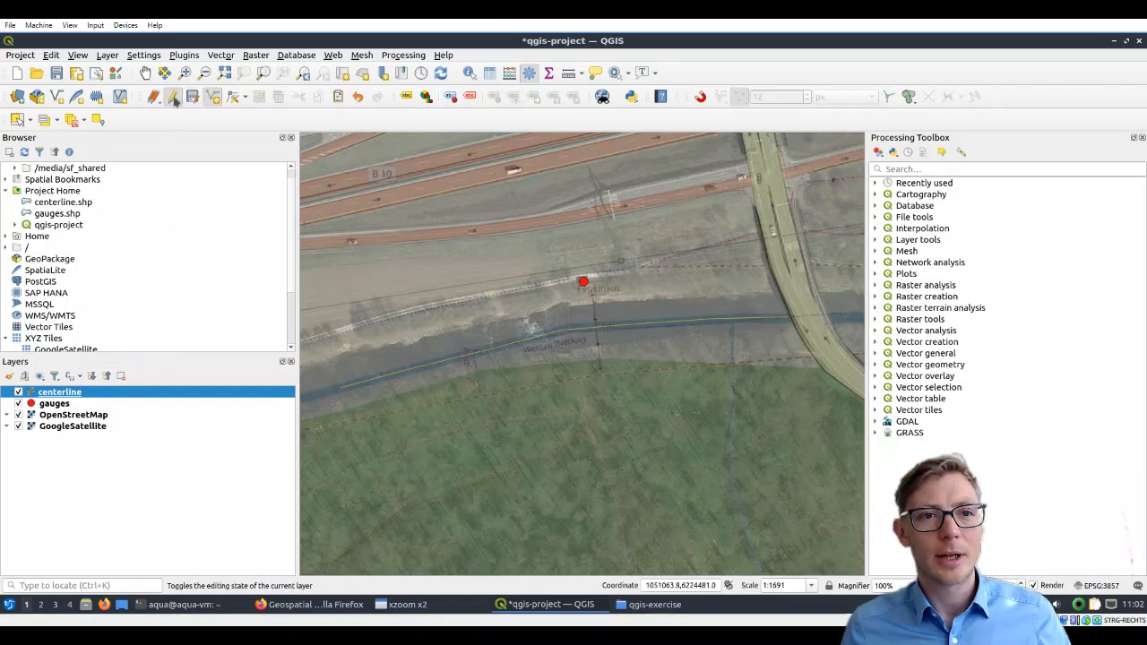
Stop editing the centerline layer, saving the Fils river line
left_click(176, 97)
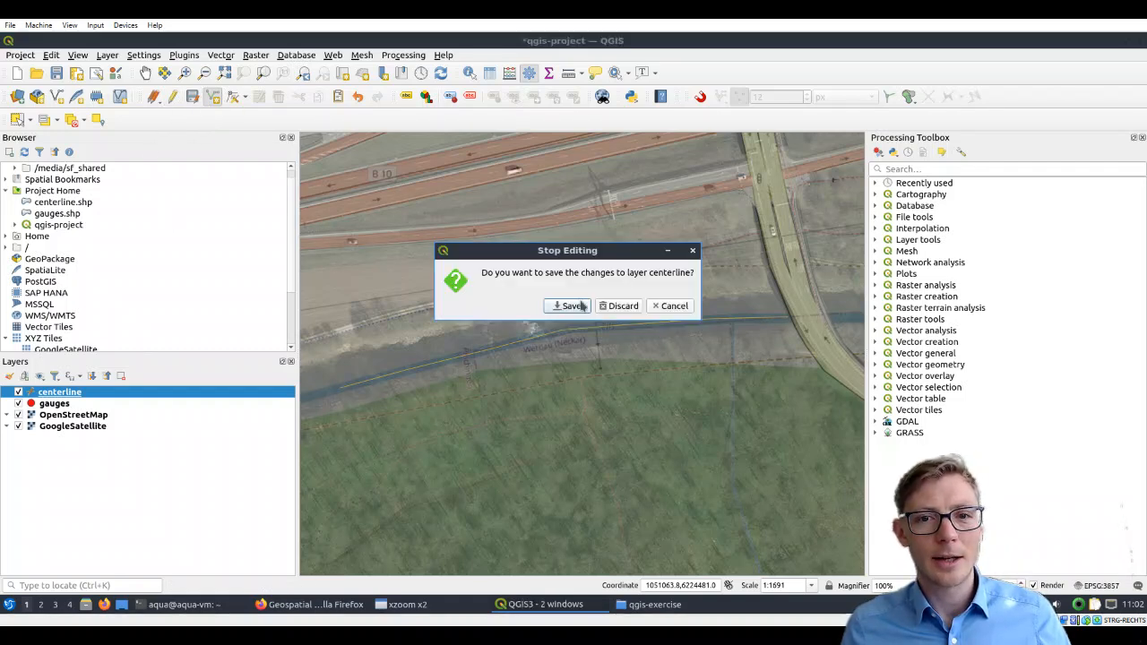
left_click(568, 305)
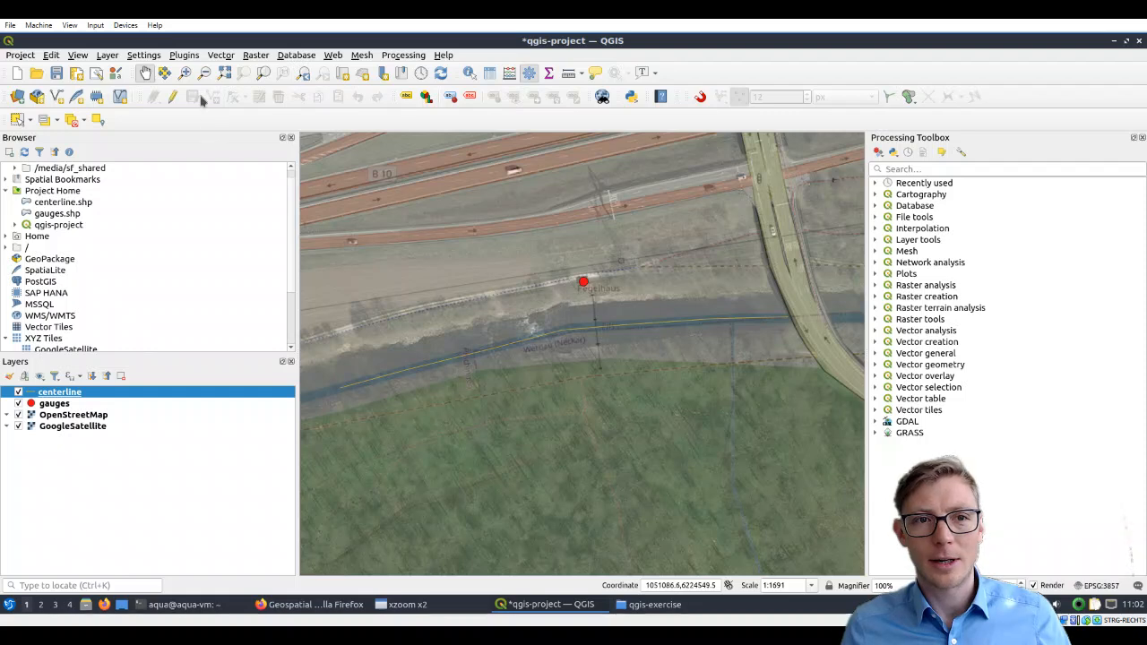
mouse_move(131, 493)
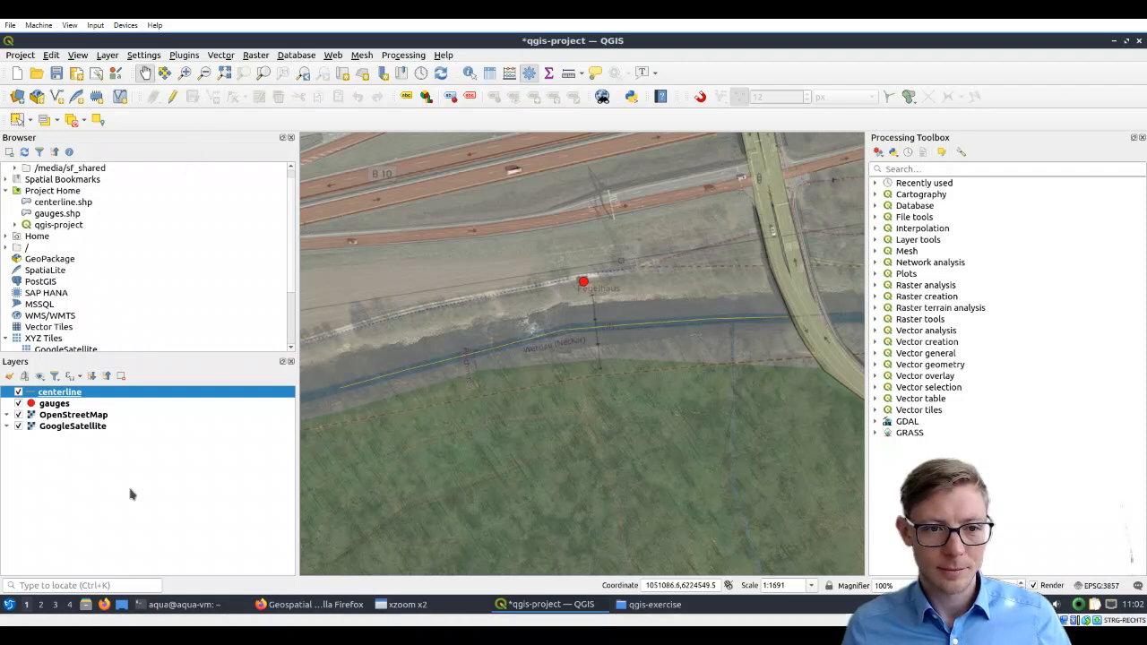